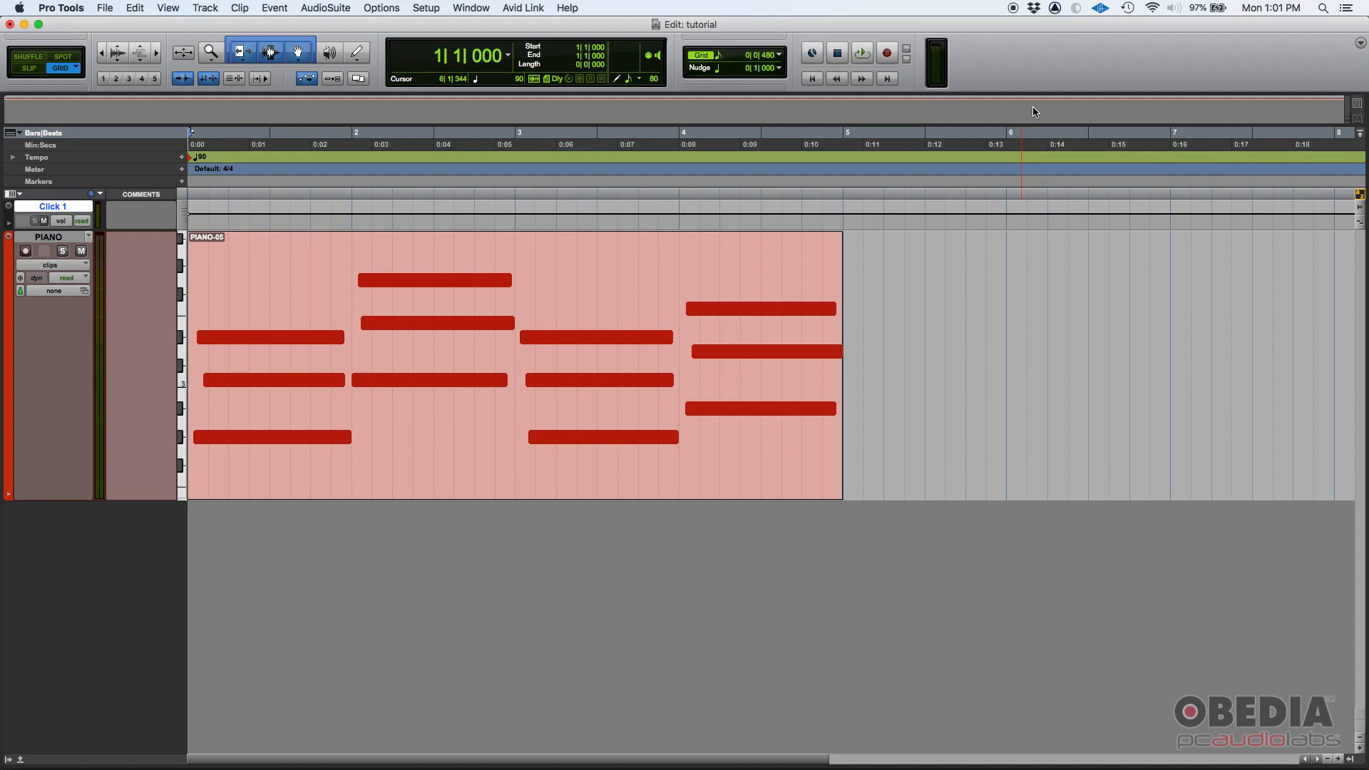
mouse_move(1141, 107)
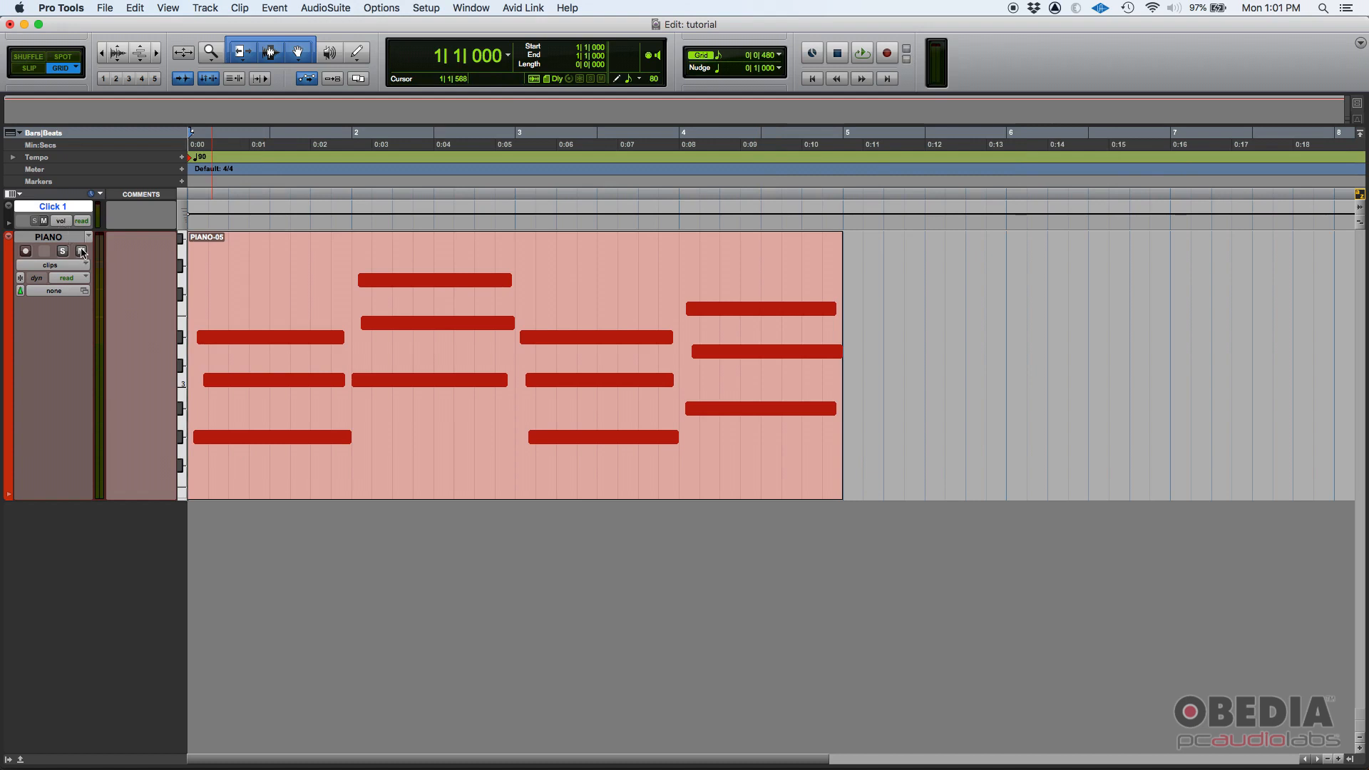
Step: Select the PIANO track's PIANO-05 chord clip and bring its chords up in the MIDI Editor
left_click(79, 251)
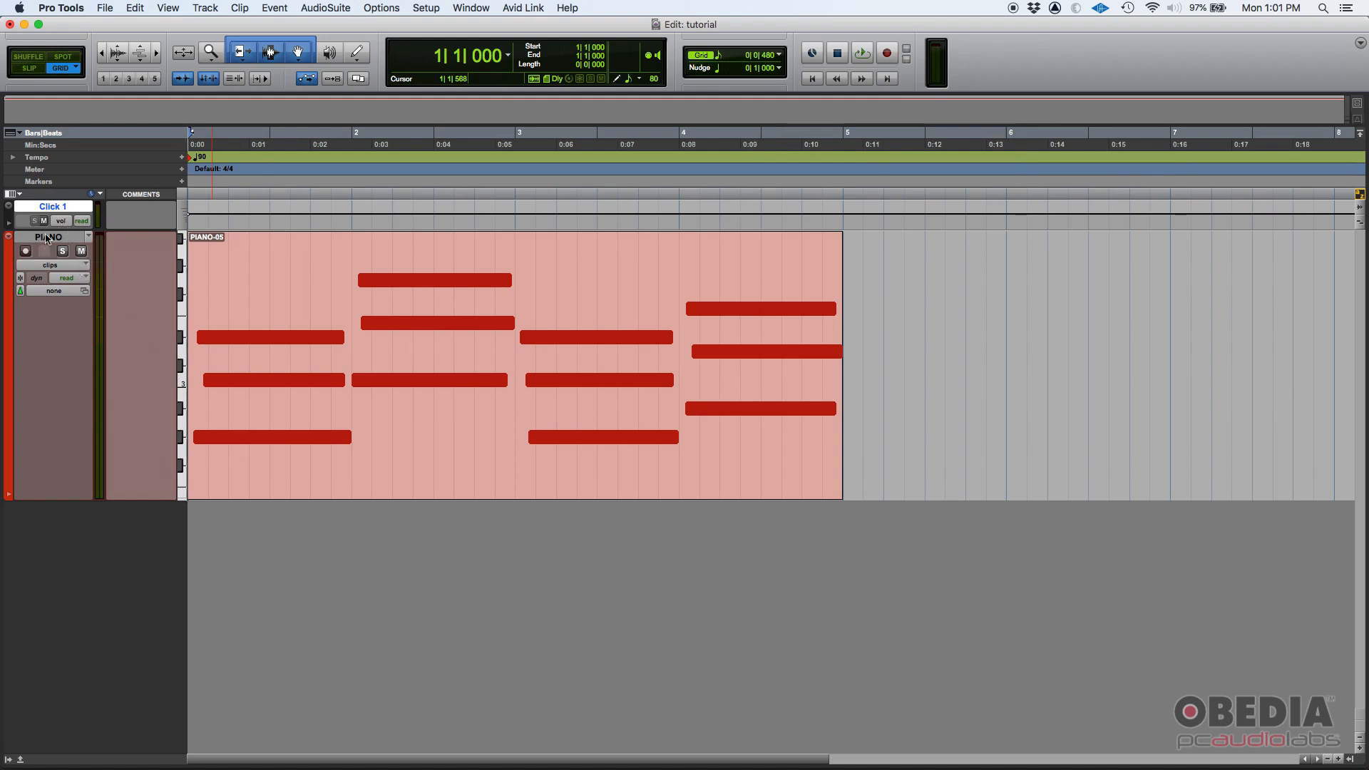
double_click(49, 237)
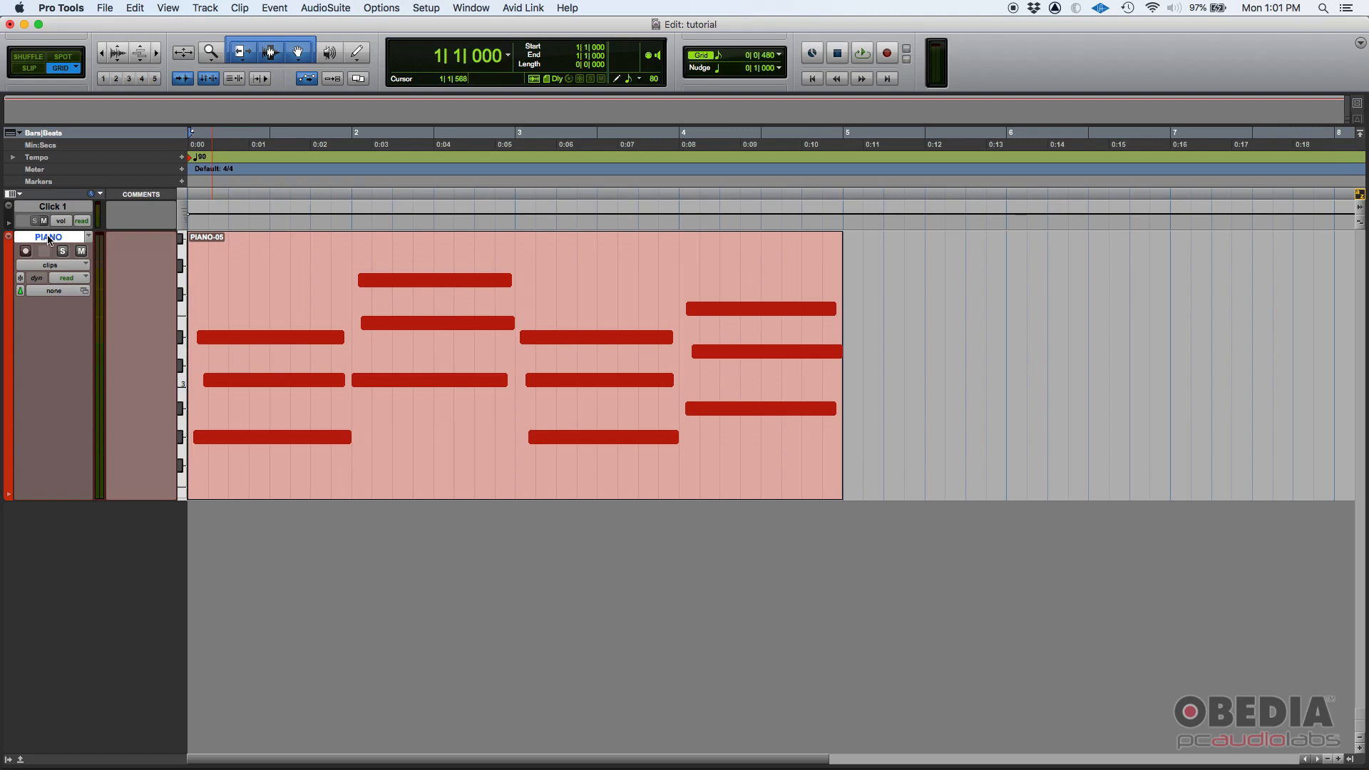
left_click(285, 268)
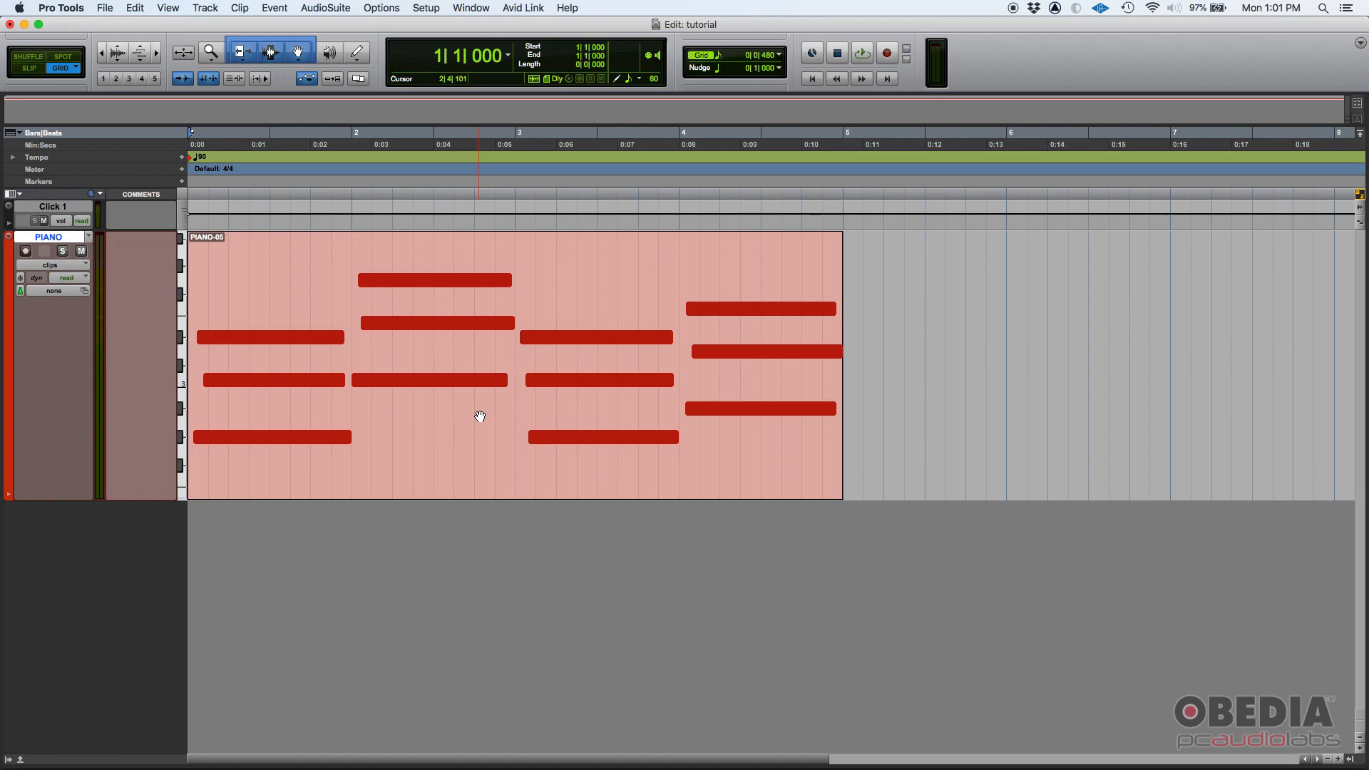
left_click(861, 53)
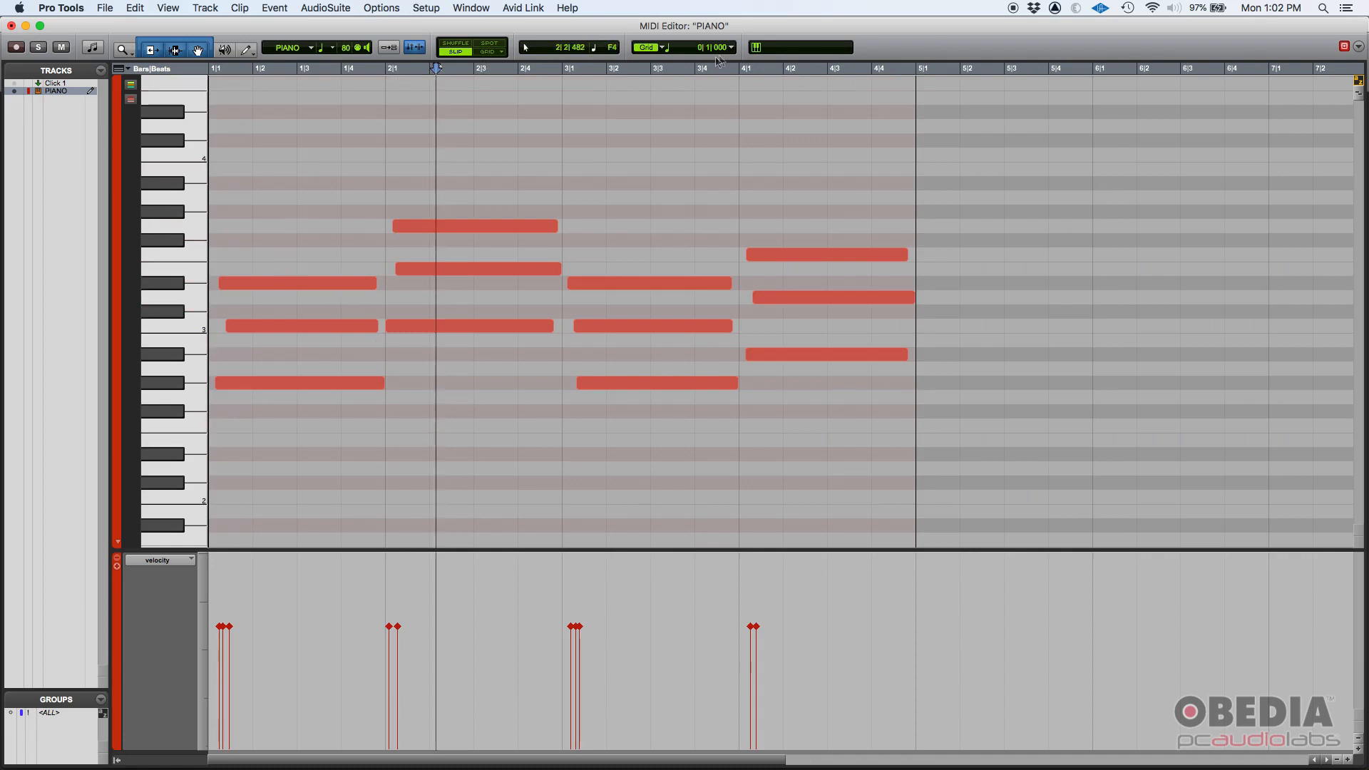
left_click(666, 47)
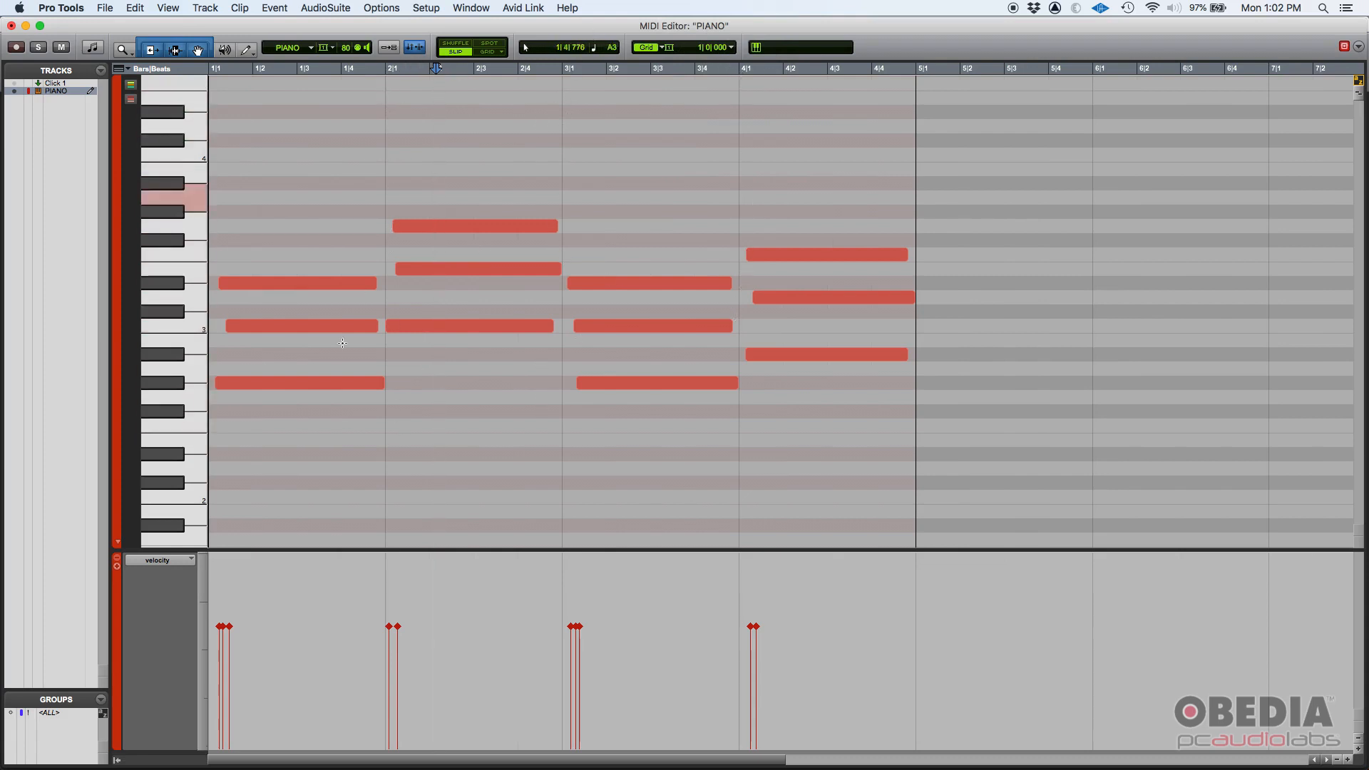
left_click(645, 47)
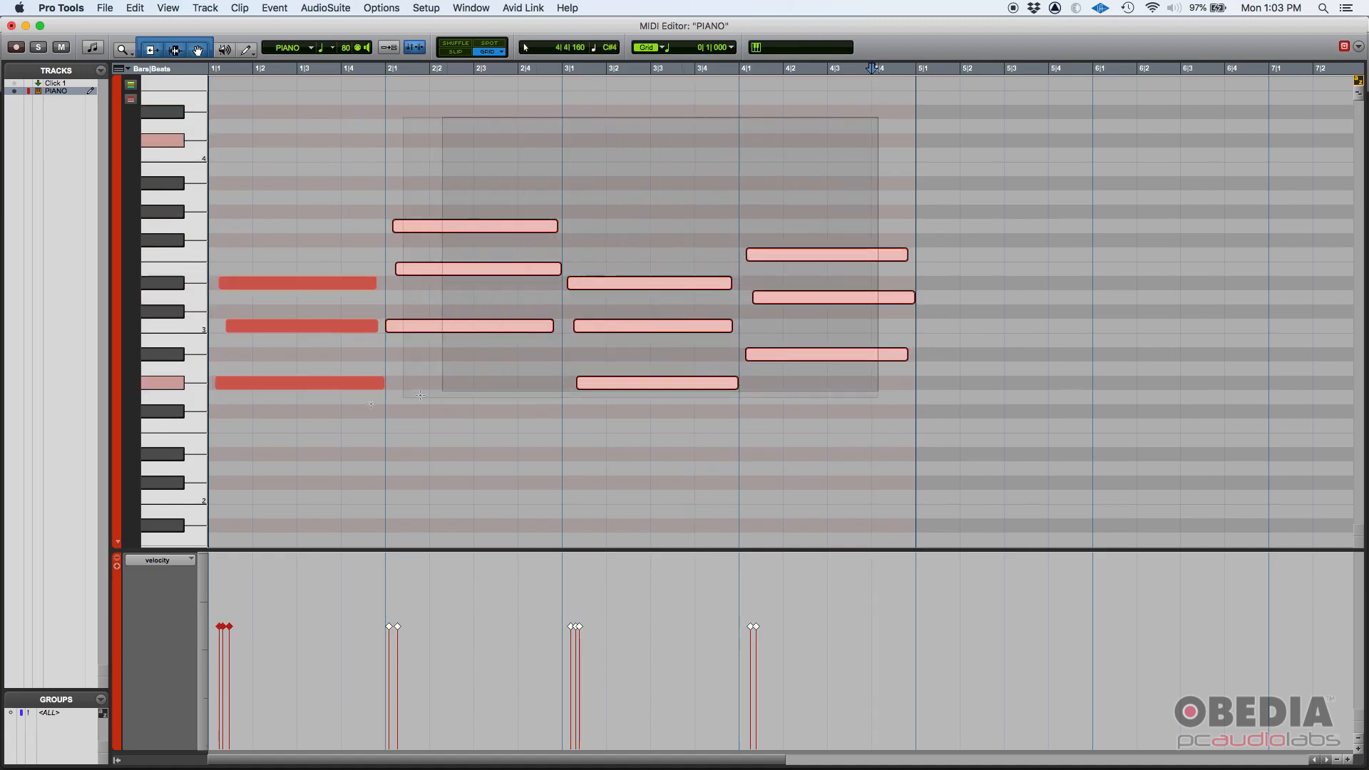
Step: Shift-add the first chord so all four chords' notes are selected together
left_click(312, 446)
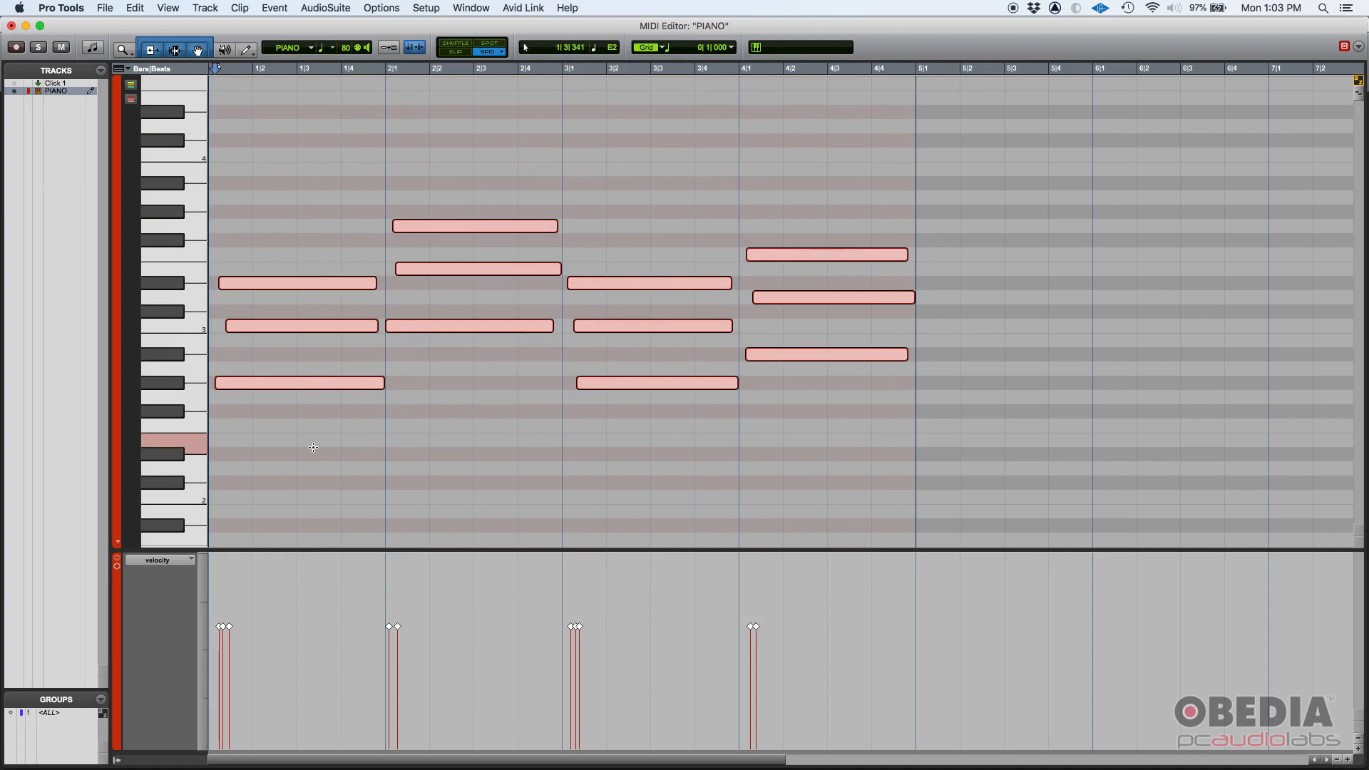
left_click(273, 8)
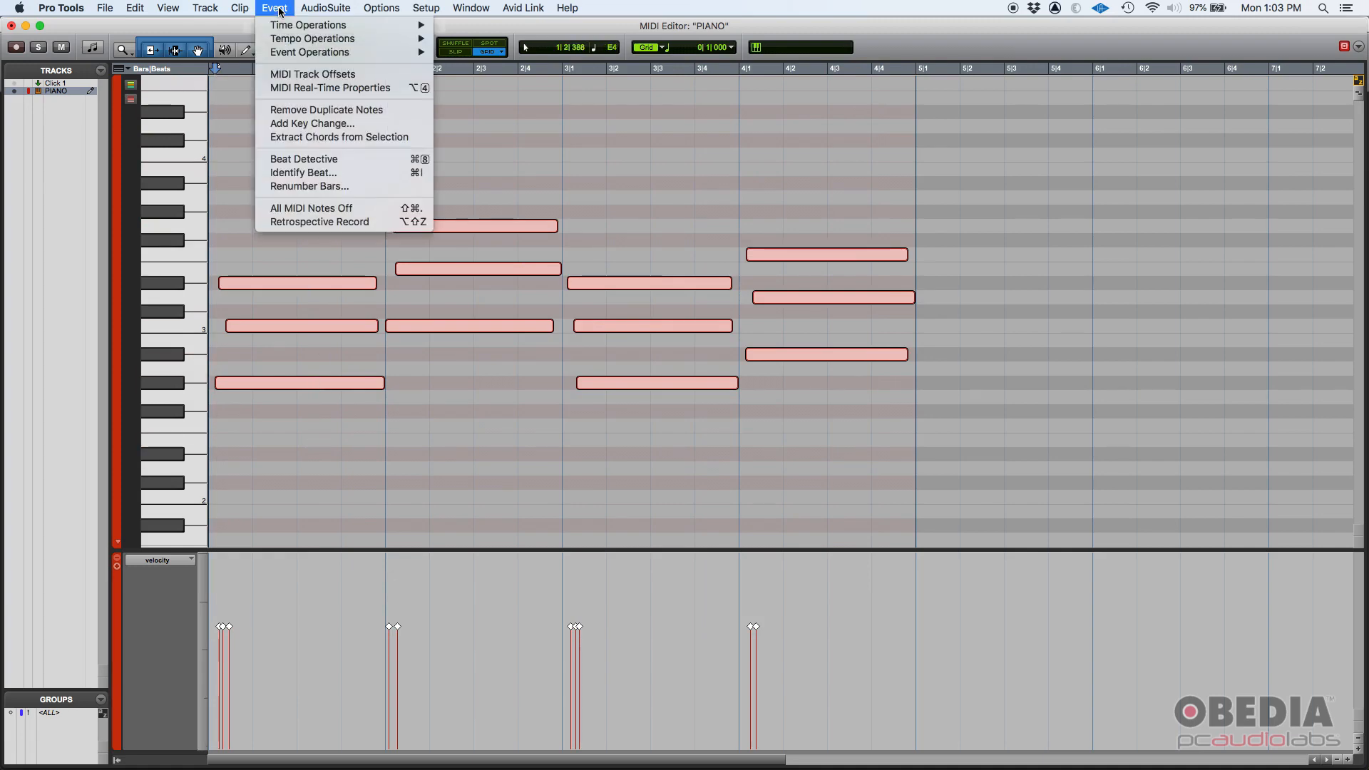
mouse_move(310, 53)
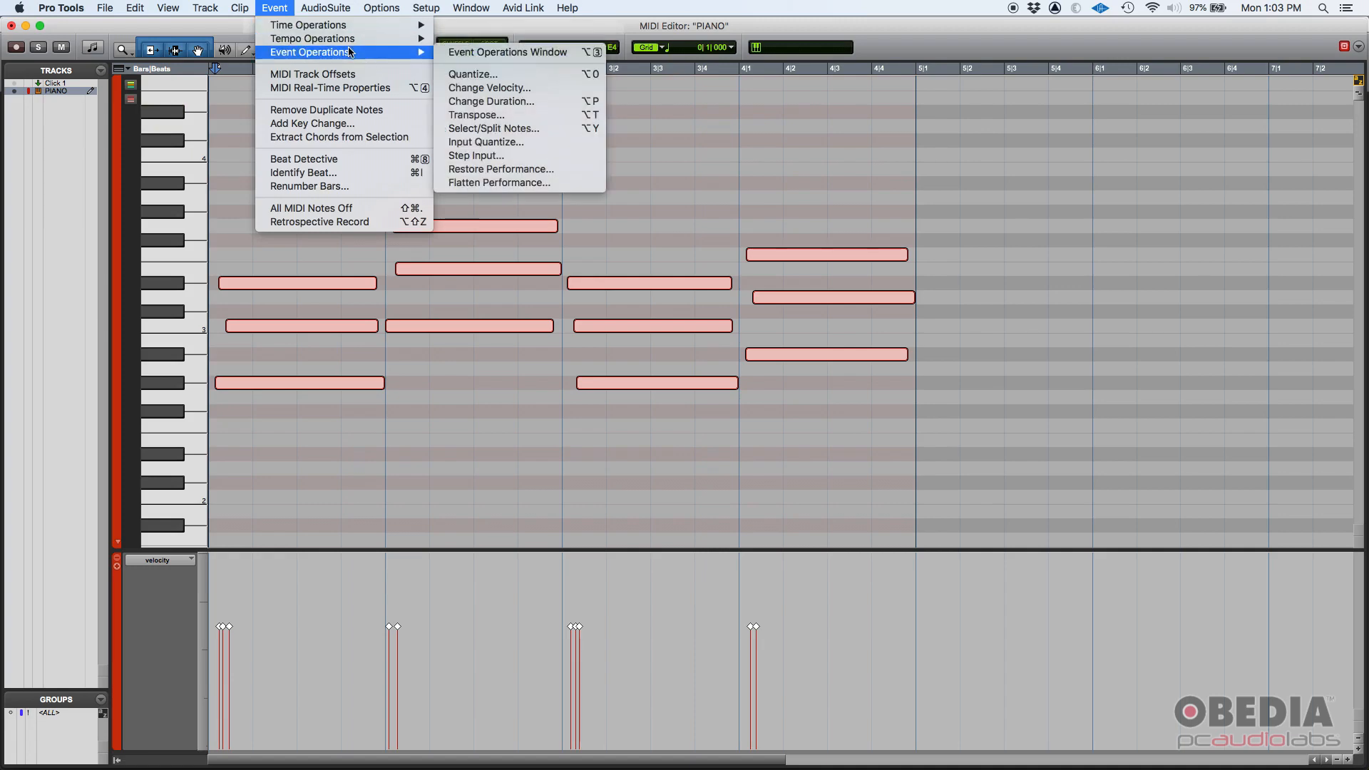
mouse_move(472, 74)
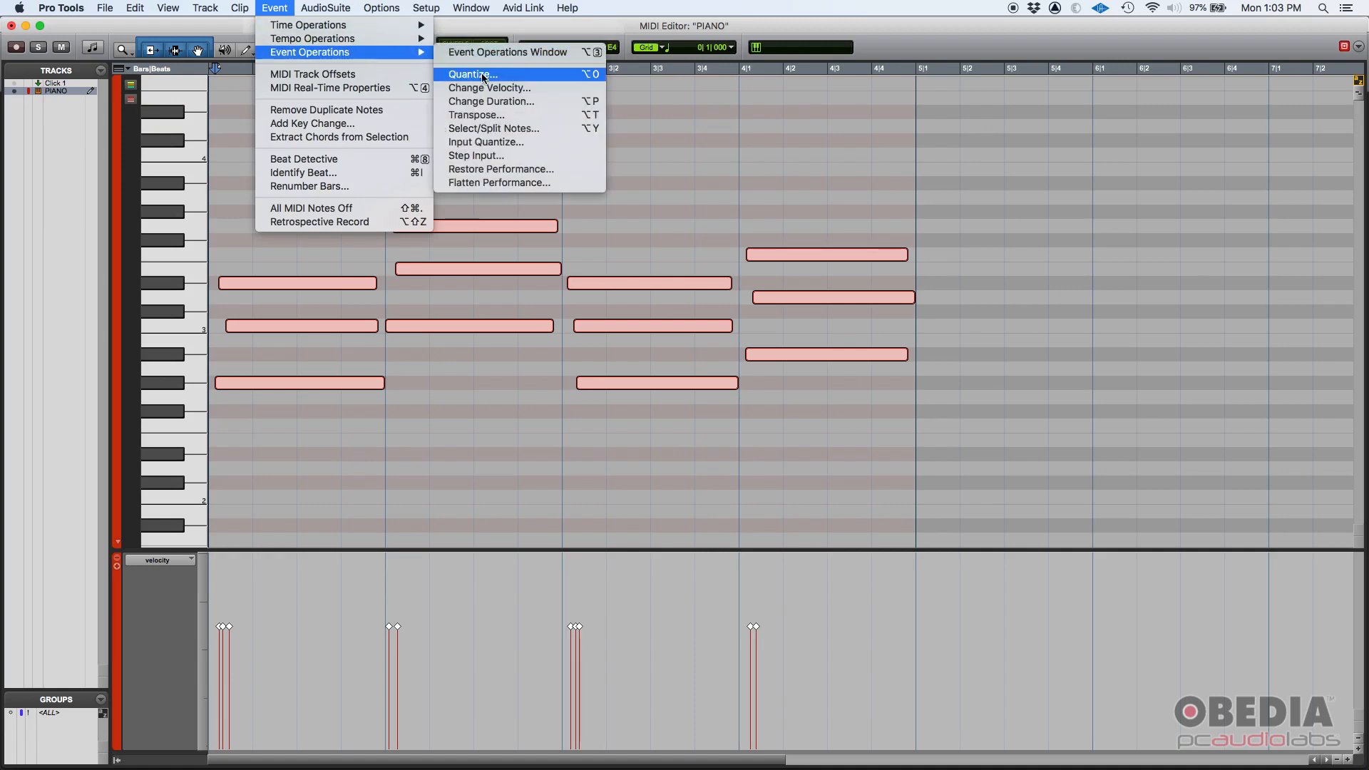
Step: Bring up Event Operations Quantize and try the grid at quarter notes, then whole notes
left_click(472, 75)
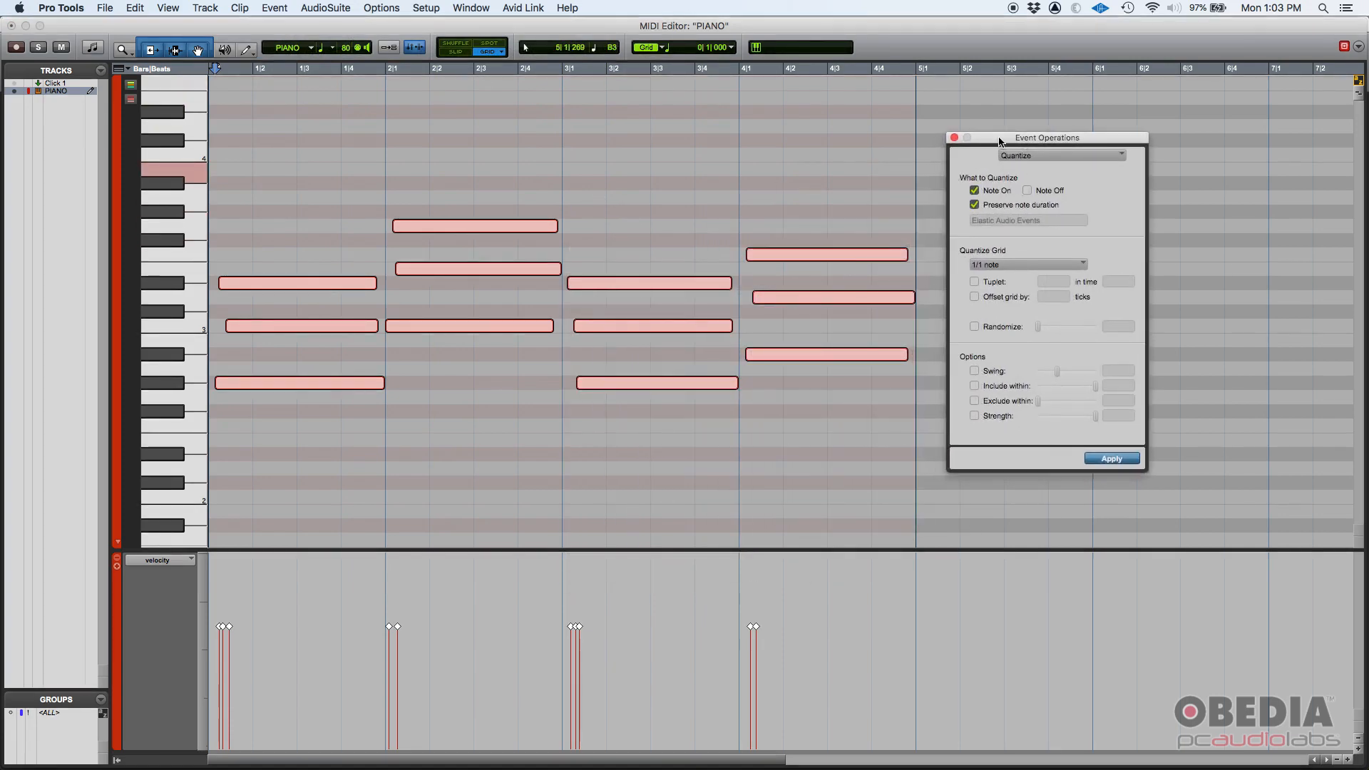
mouse_move(1071, 141)
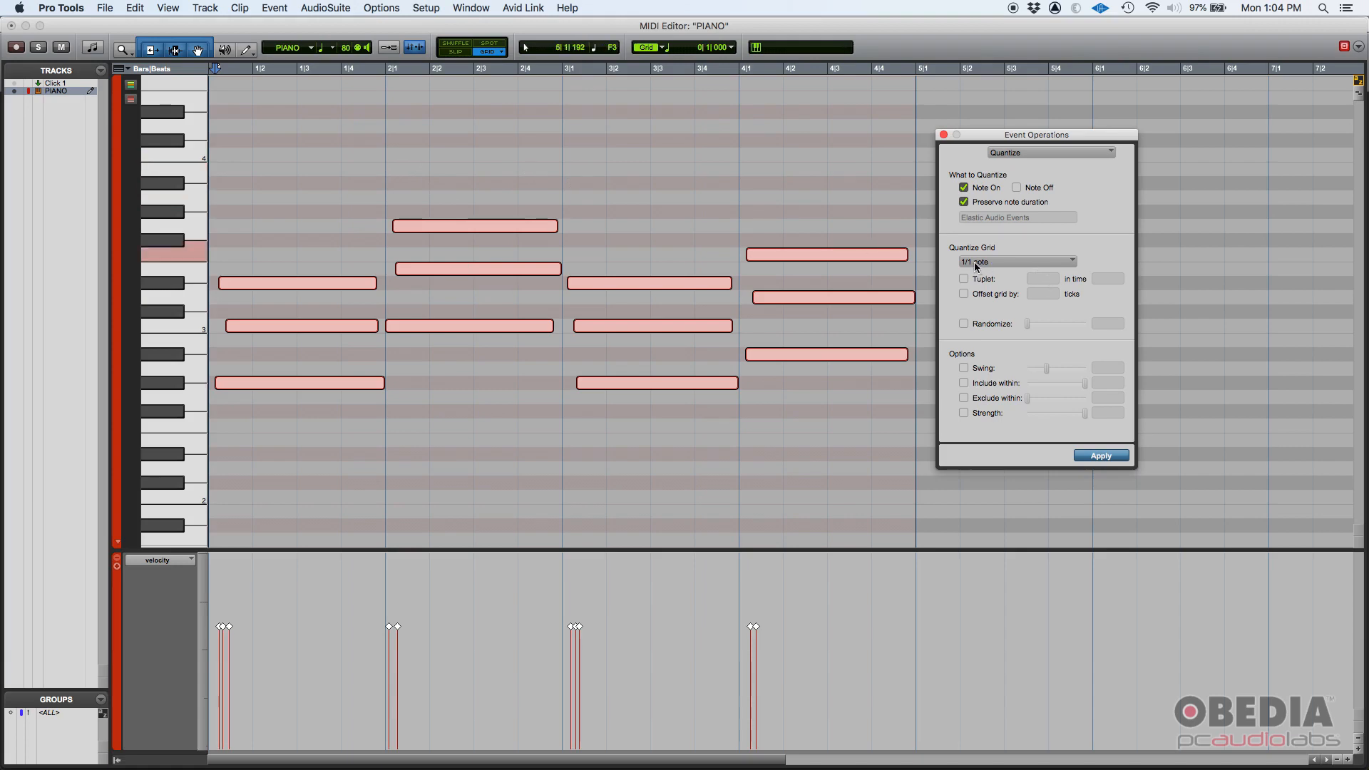
left_click(1016, 261)
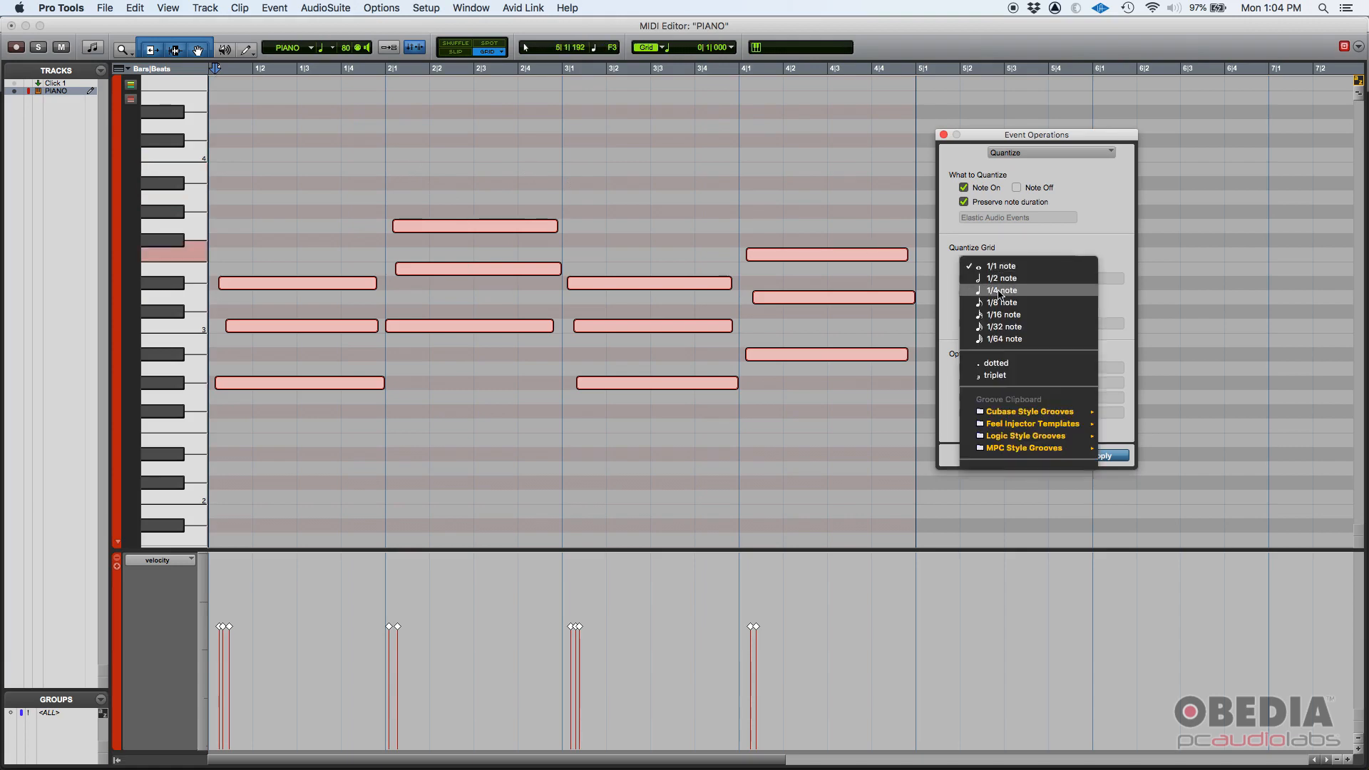
left_click(1002, 289)
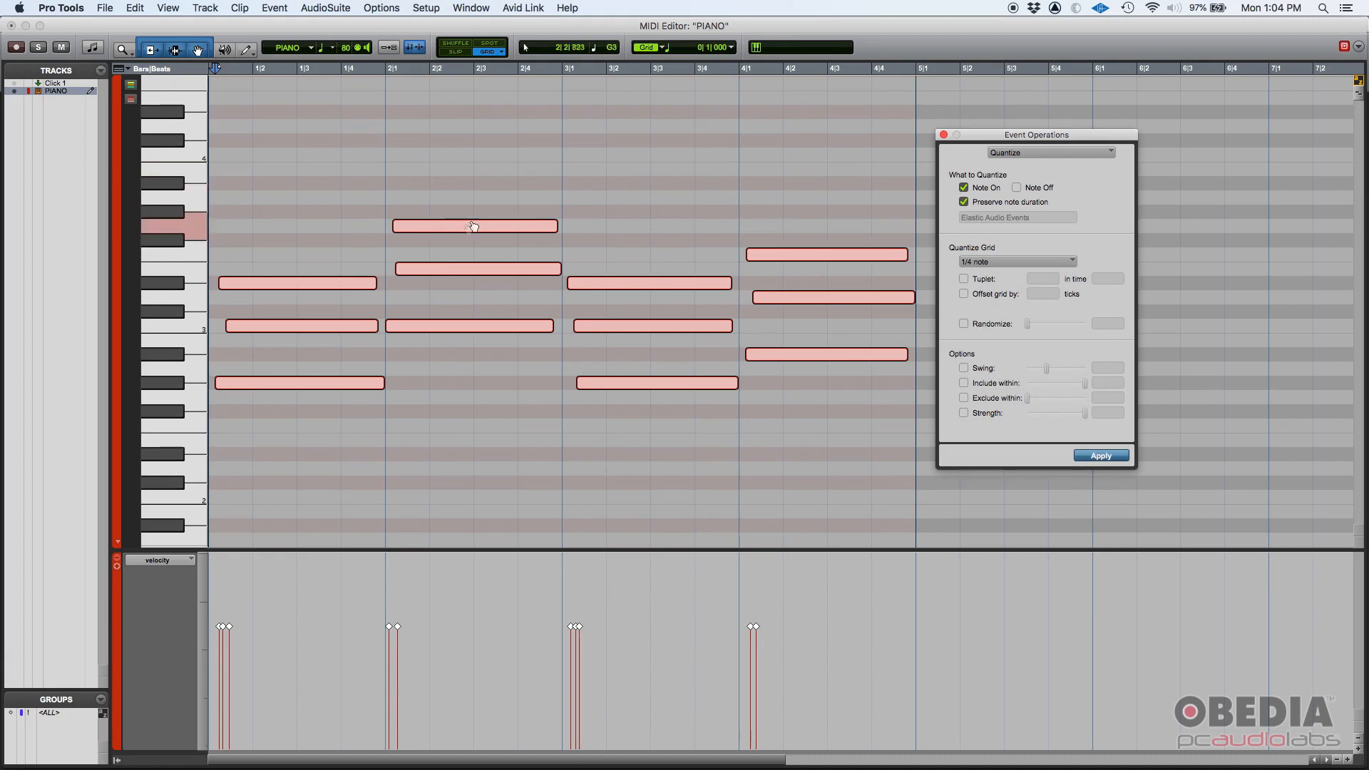
mouse_move(474, 313)
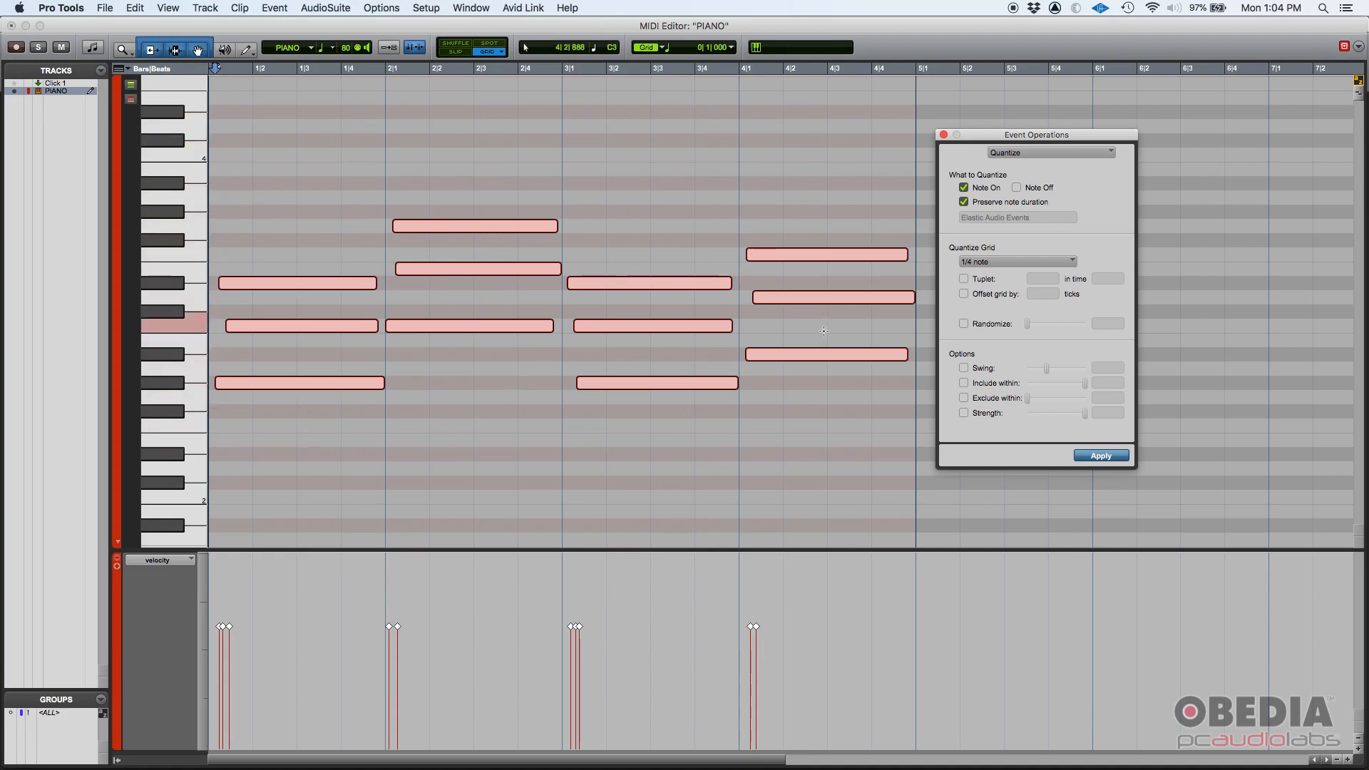
left_click(1016, 261)
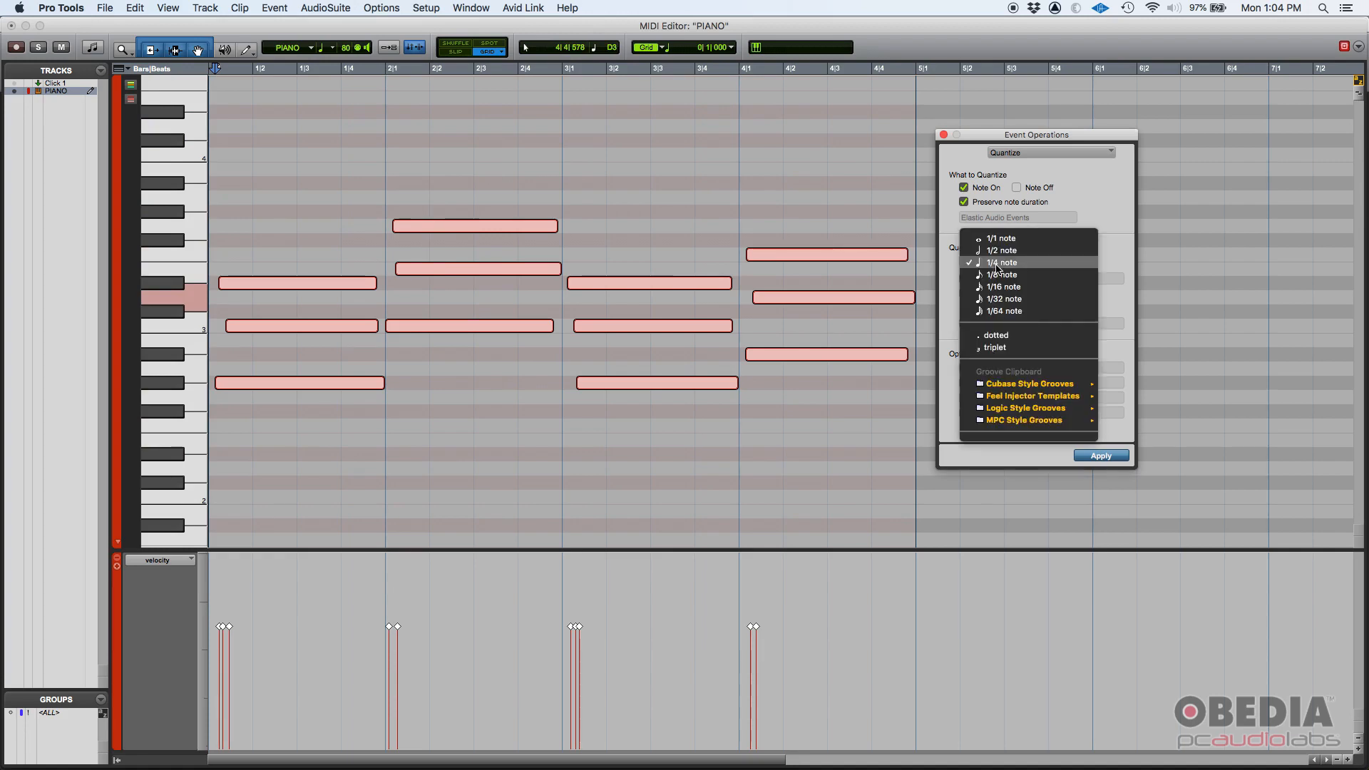
left_click(1000, 238)
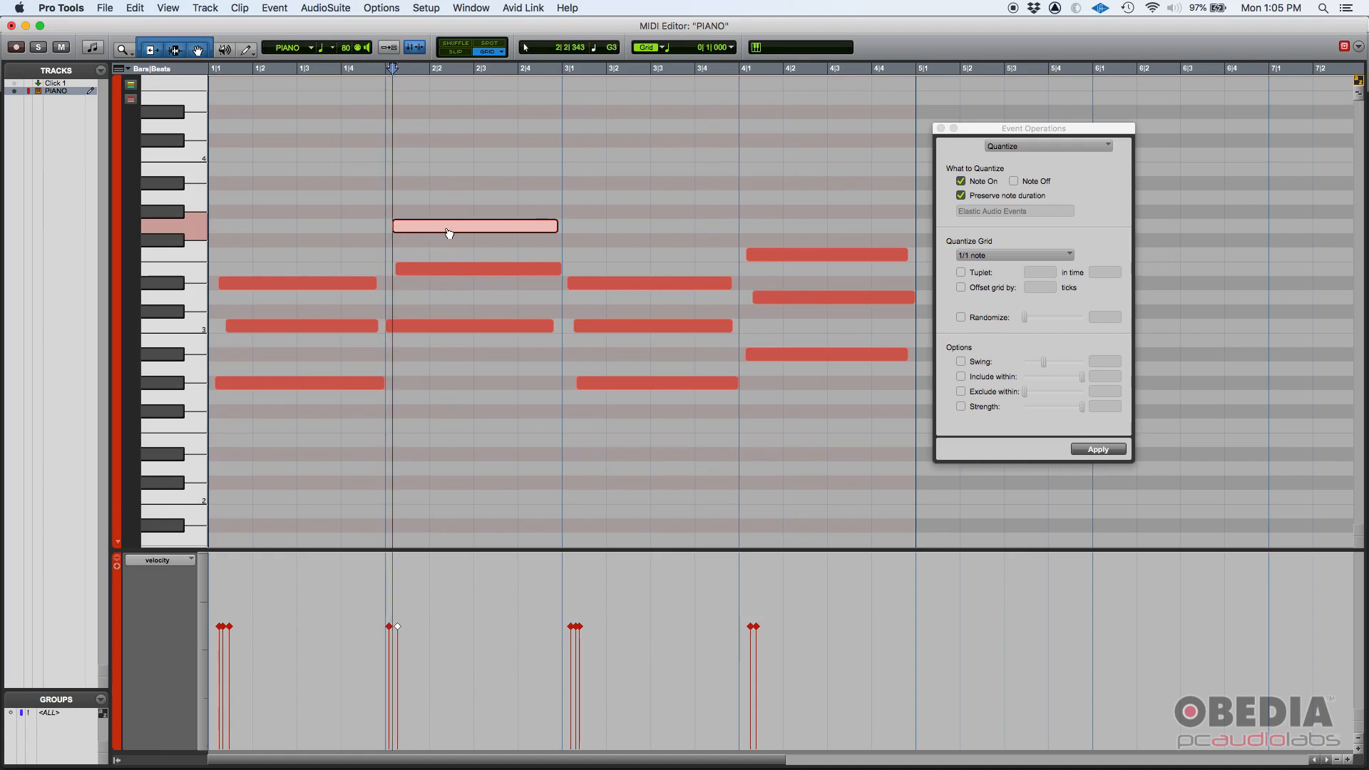
Step: Quantize only note starts (Note On) with Preserve note duration enabled, grid at 1/1 note
left_click(1014, 181)
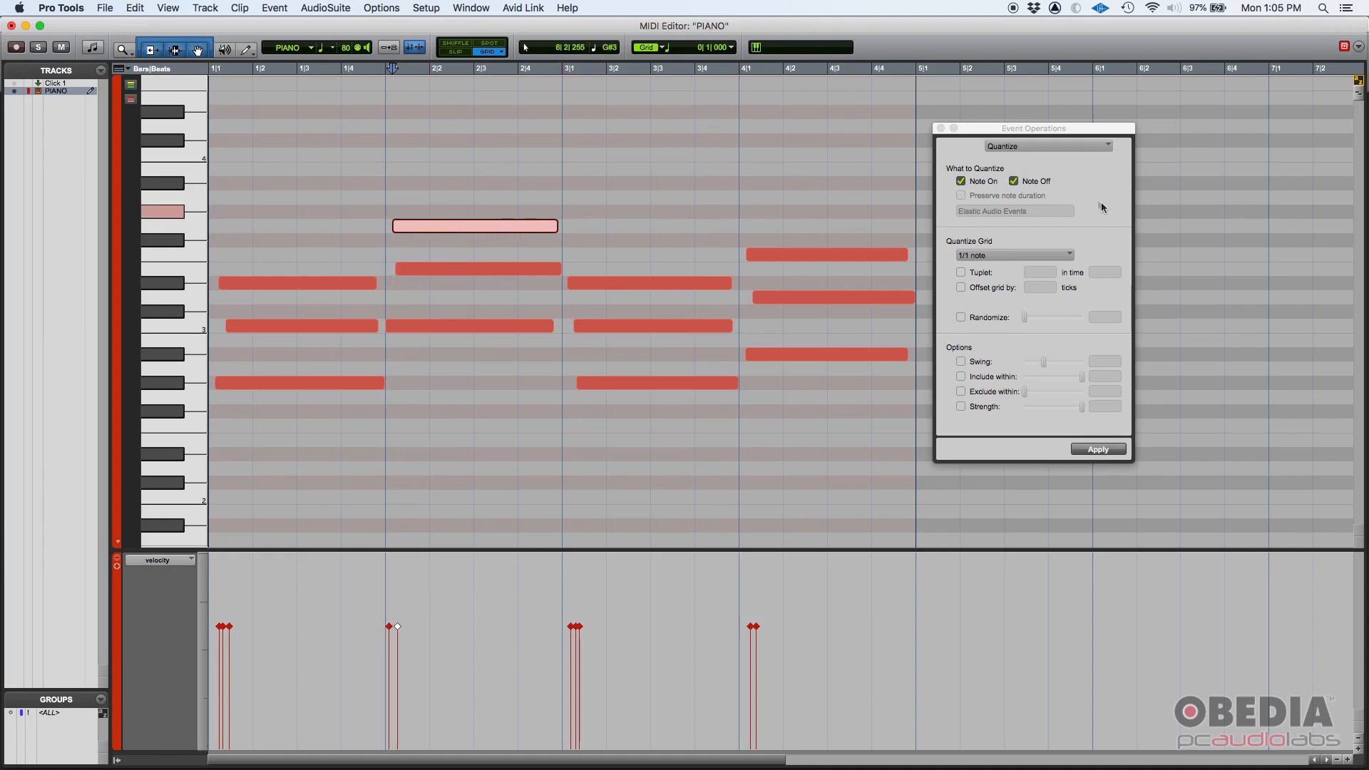
left_click(1013, 181)
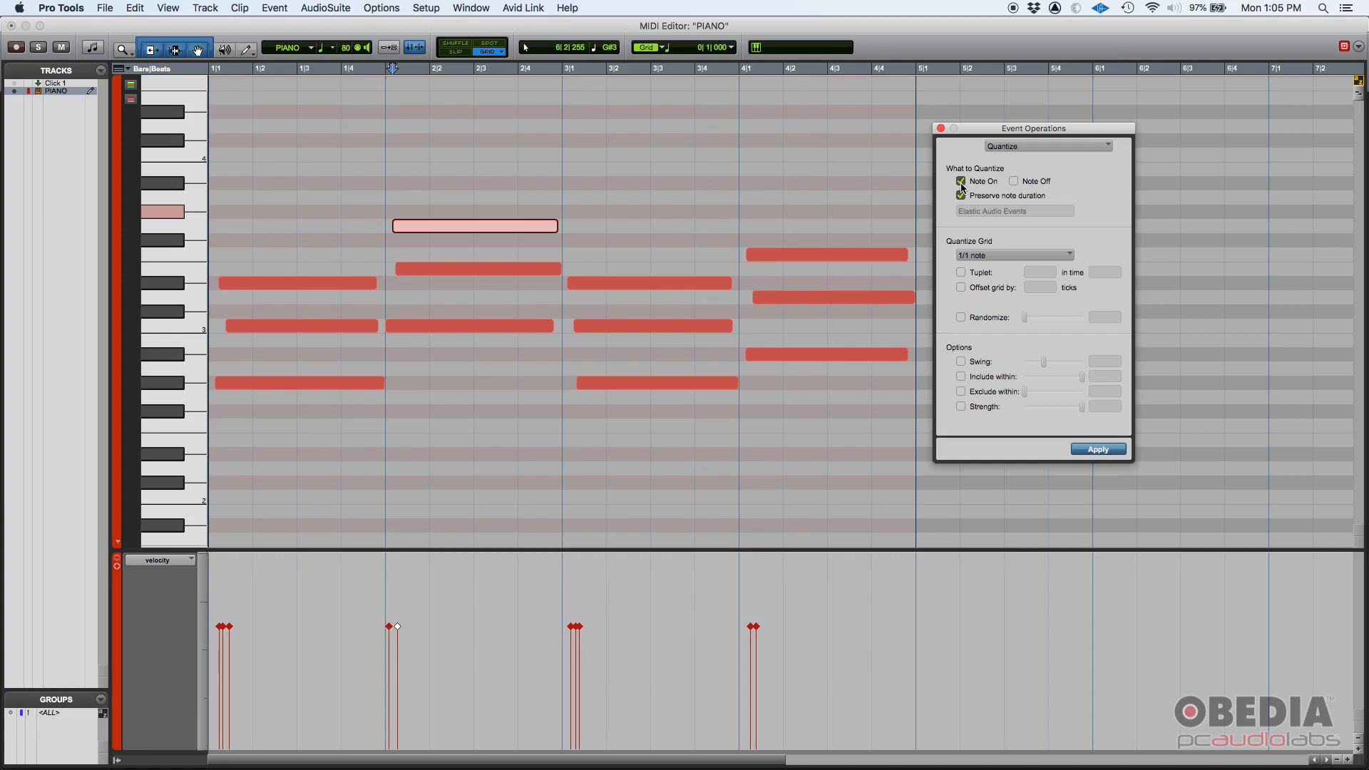
left_click(1013, 181)
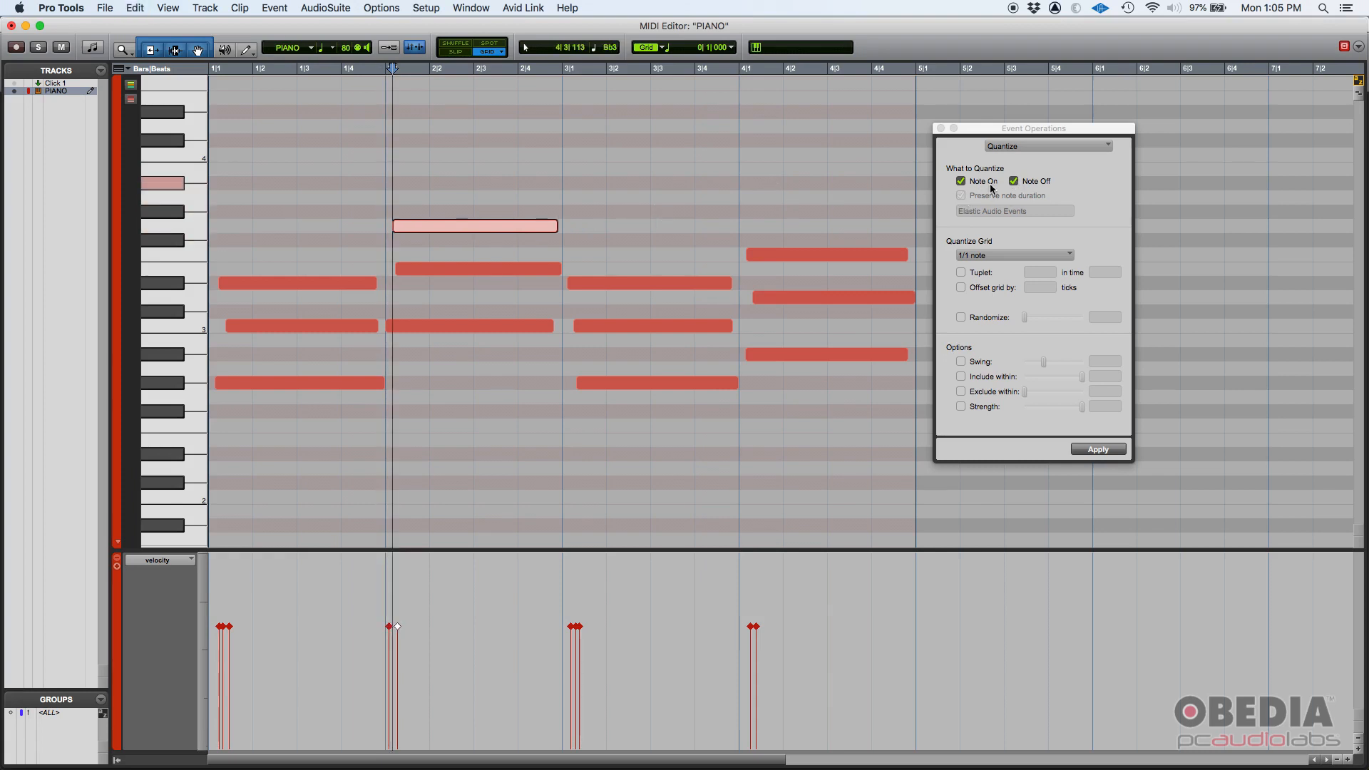
left_click(1012, 181)
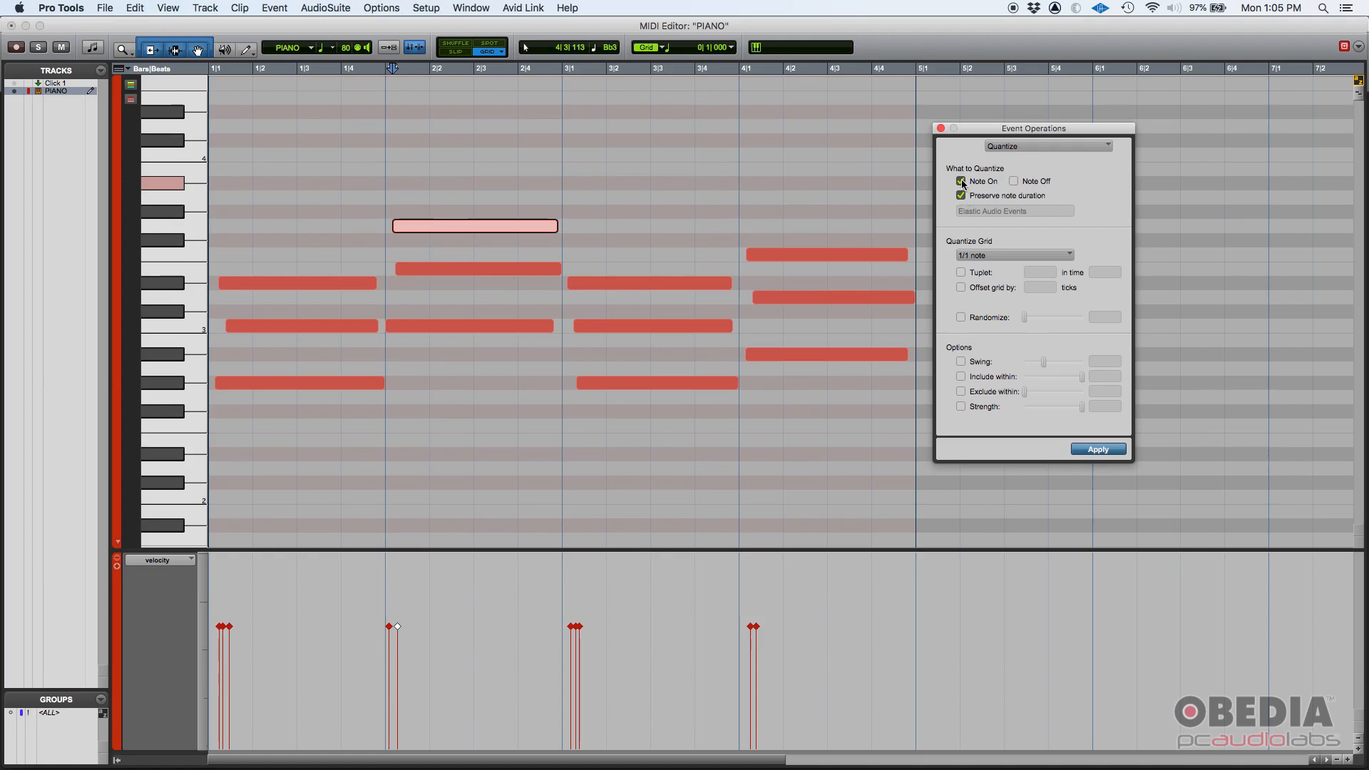
left_click(960, 195)
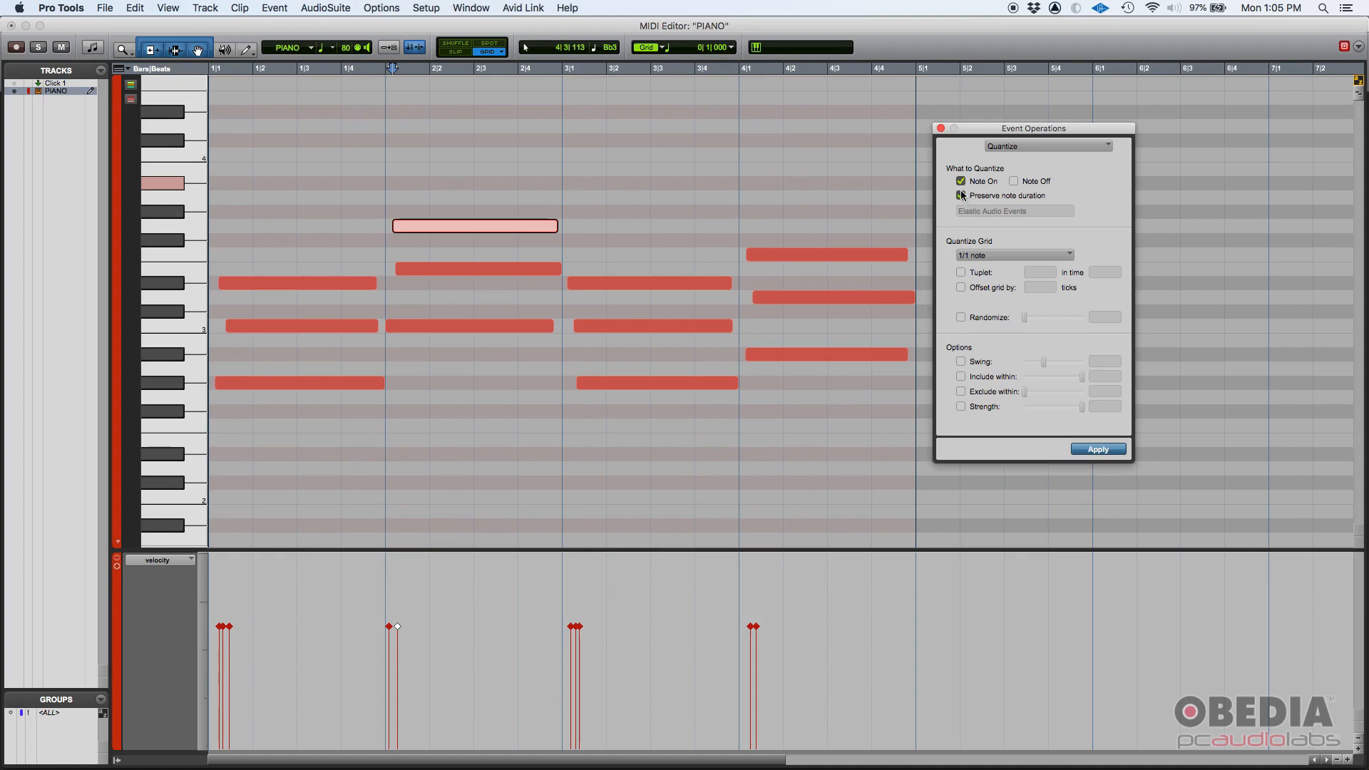
left_click(961, 196)
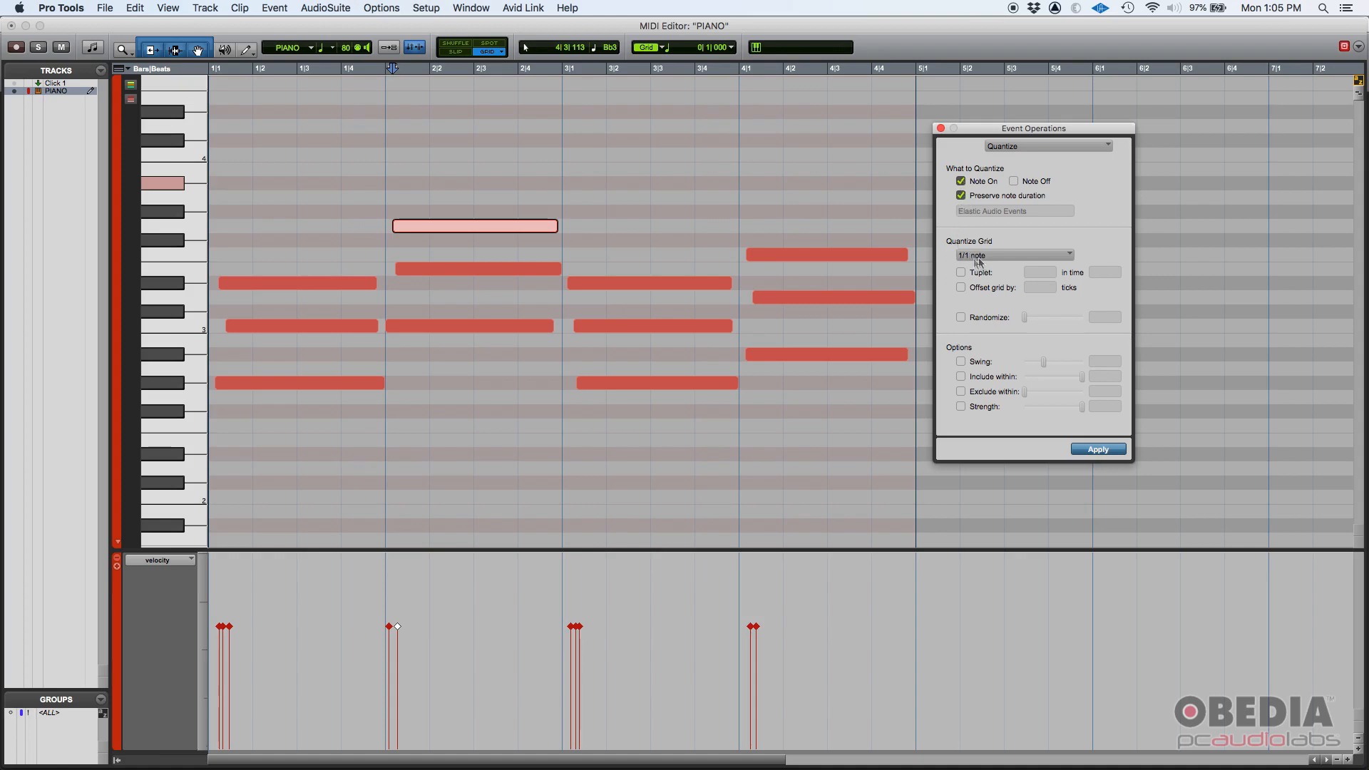
Step: Confirm the Quantize Grid at 1/1 note after looking through the grid values
left_click(1013, 254)
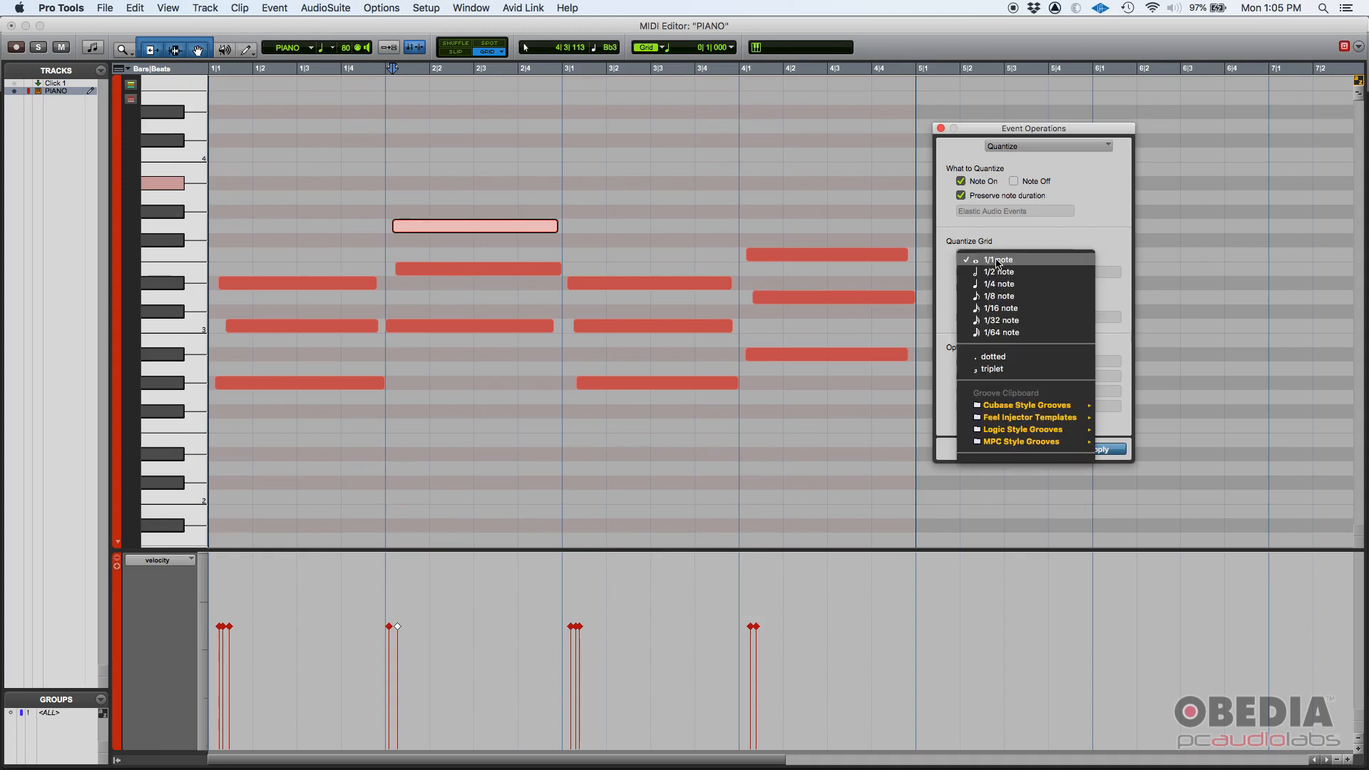
left_click(997, 260)
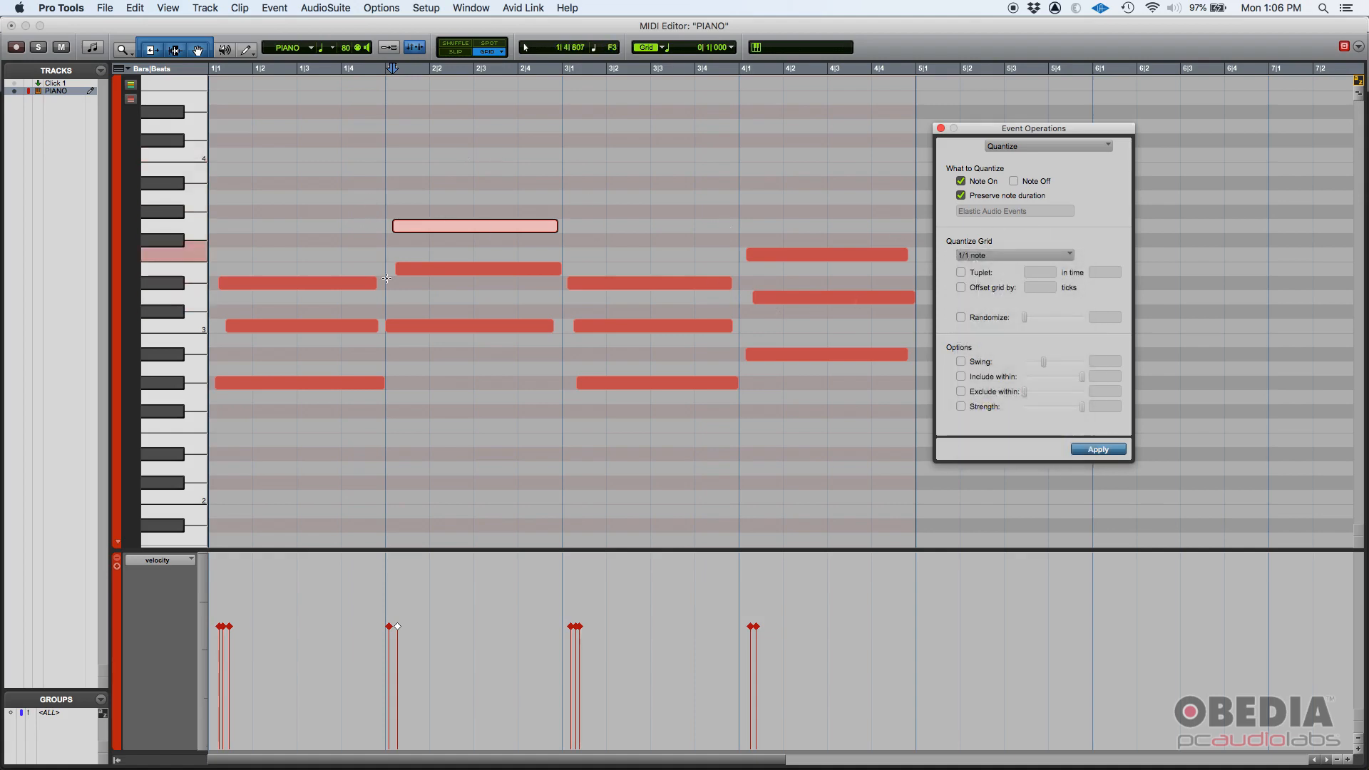
left_click(1012, 254)
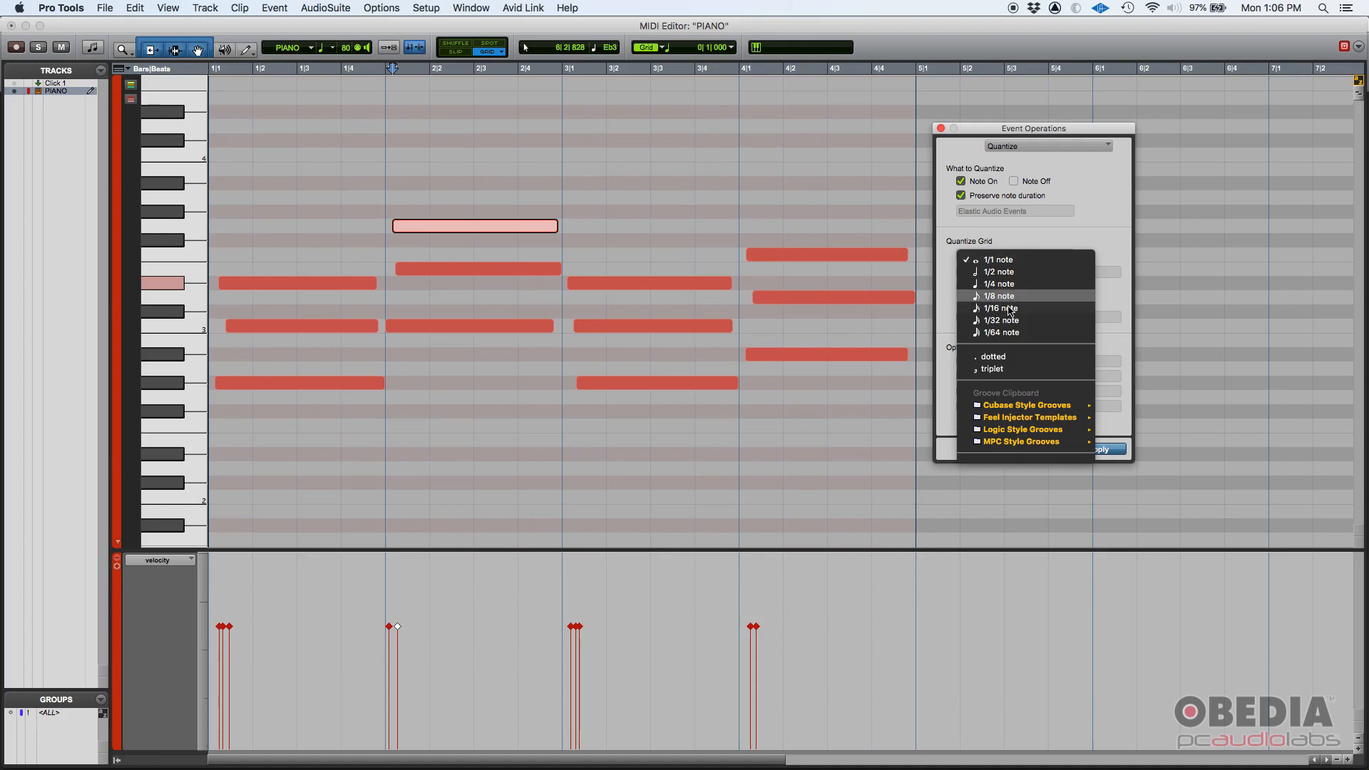
mouse_move(1000, 284)
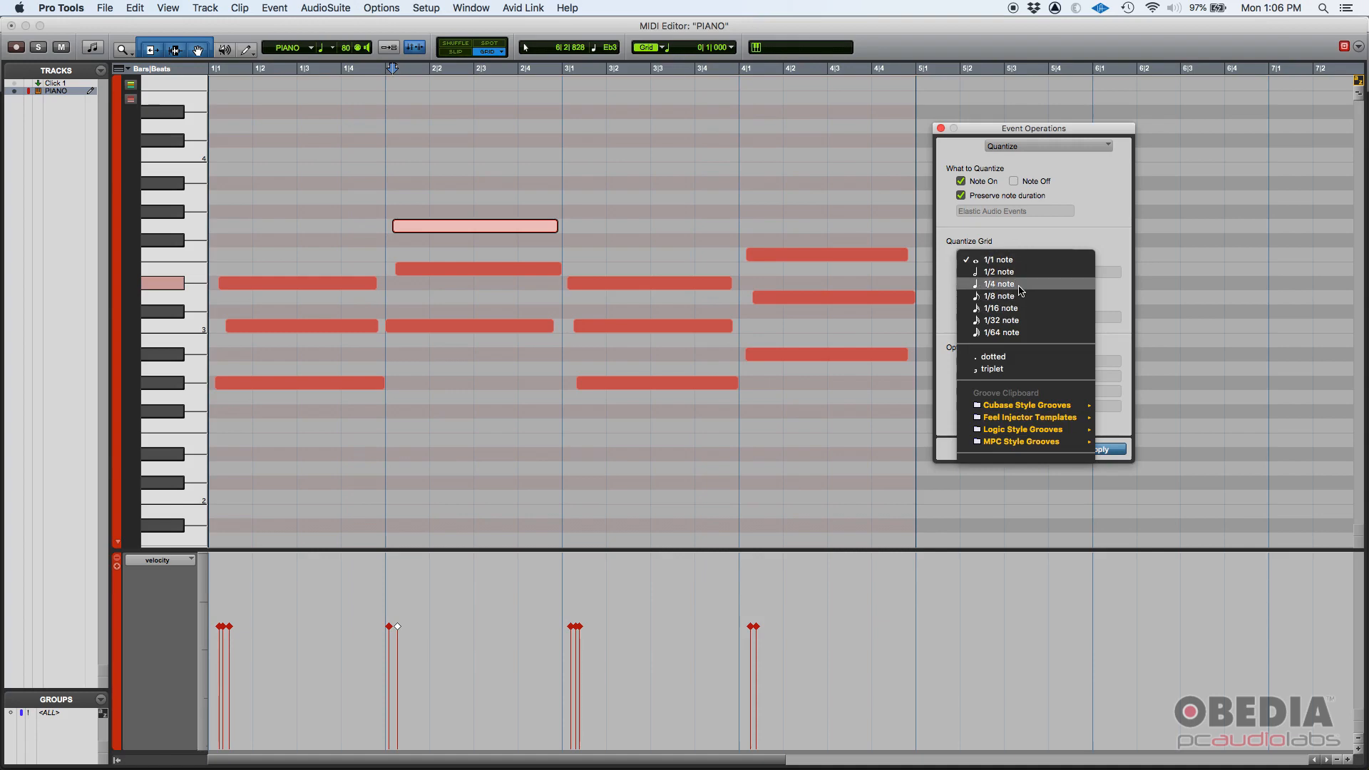
mouse_move(997, 260)
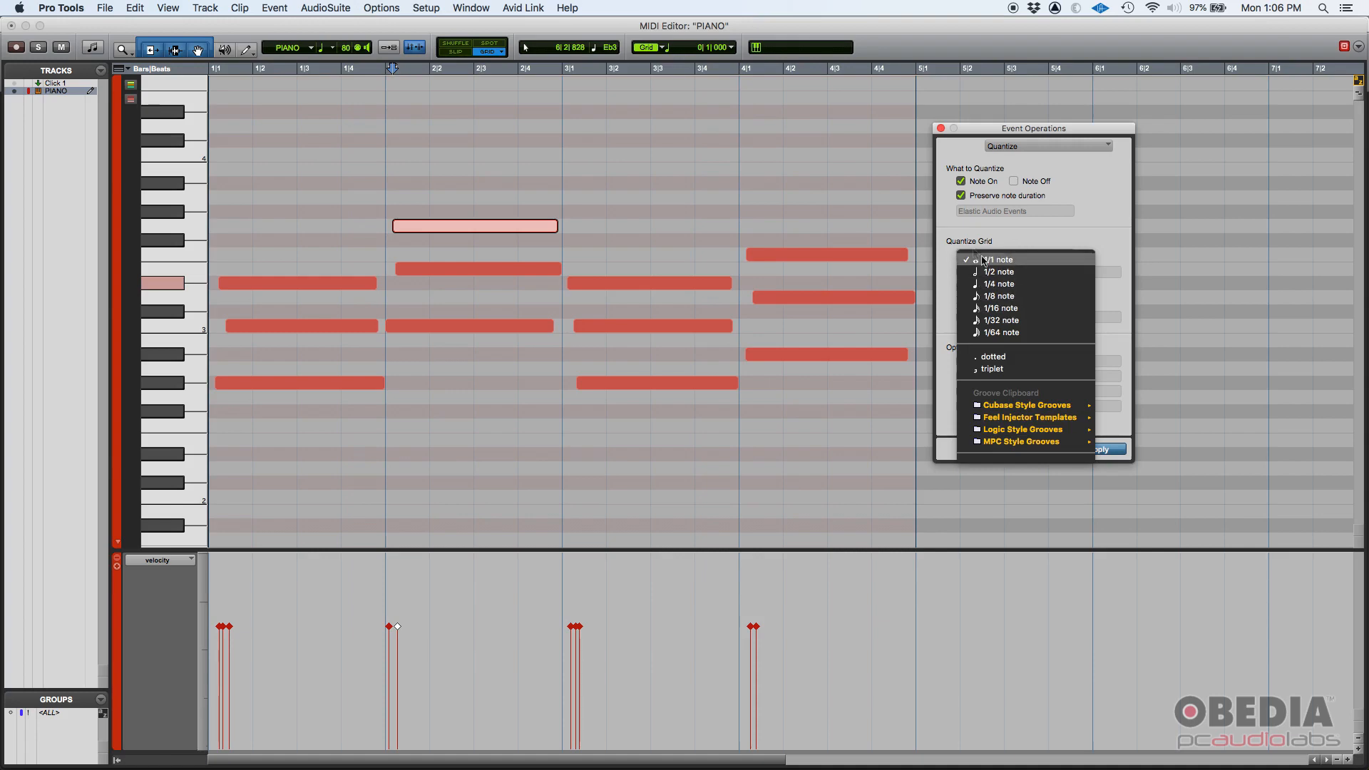
left_click(998, 259)
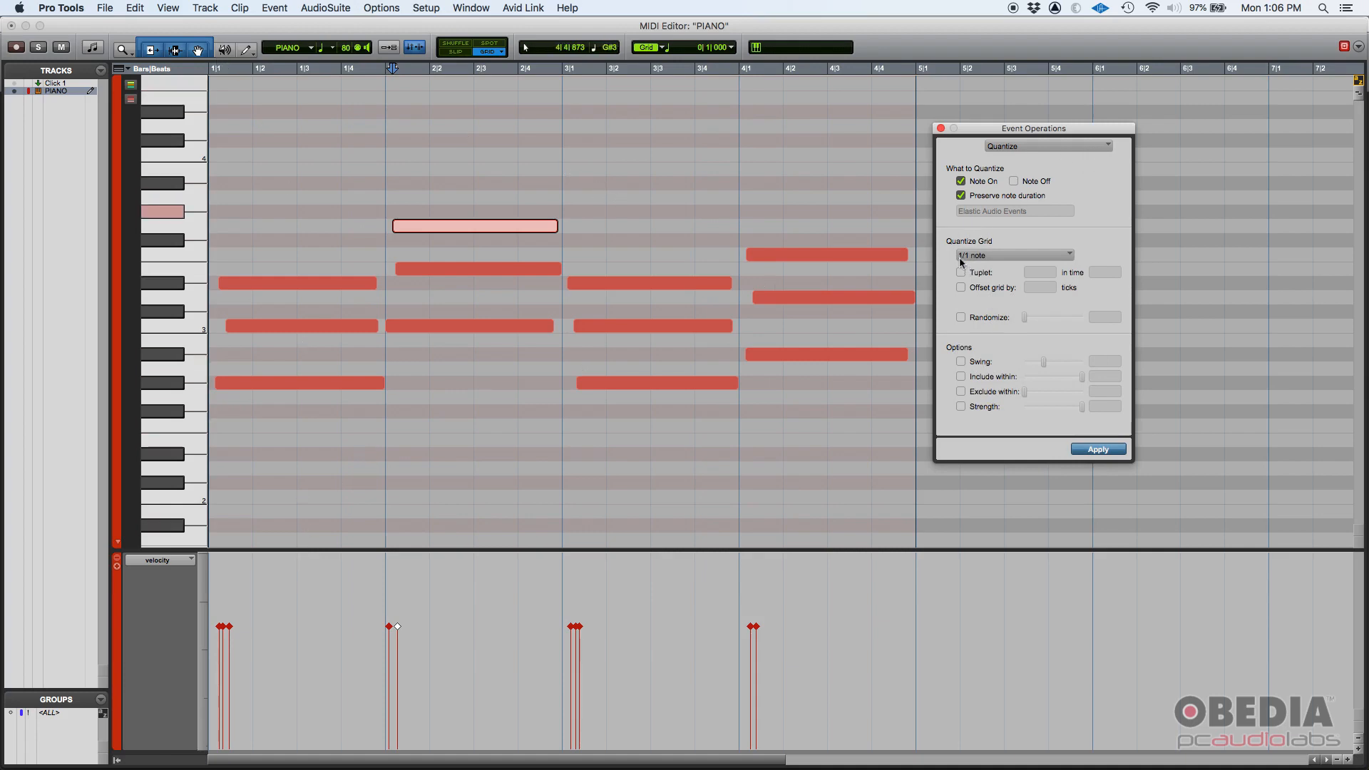
mouse_move(959, 275)
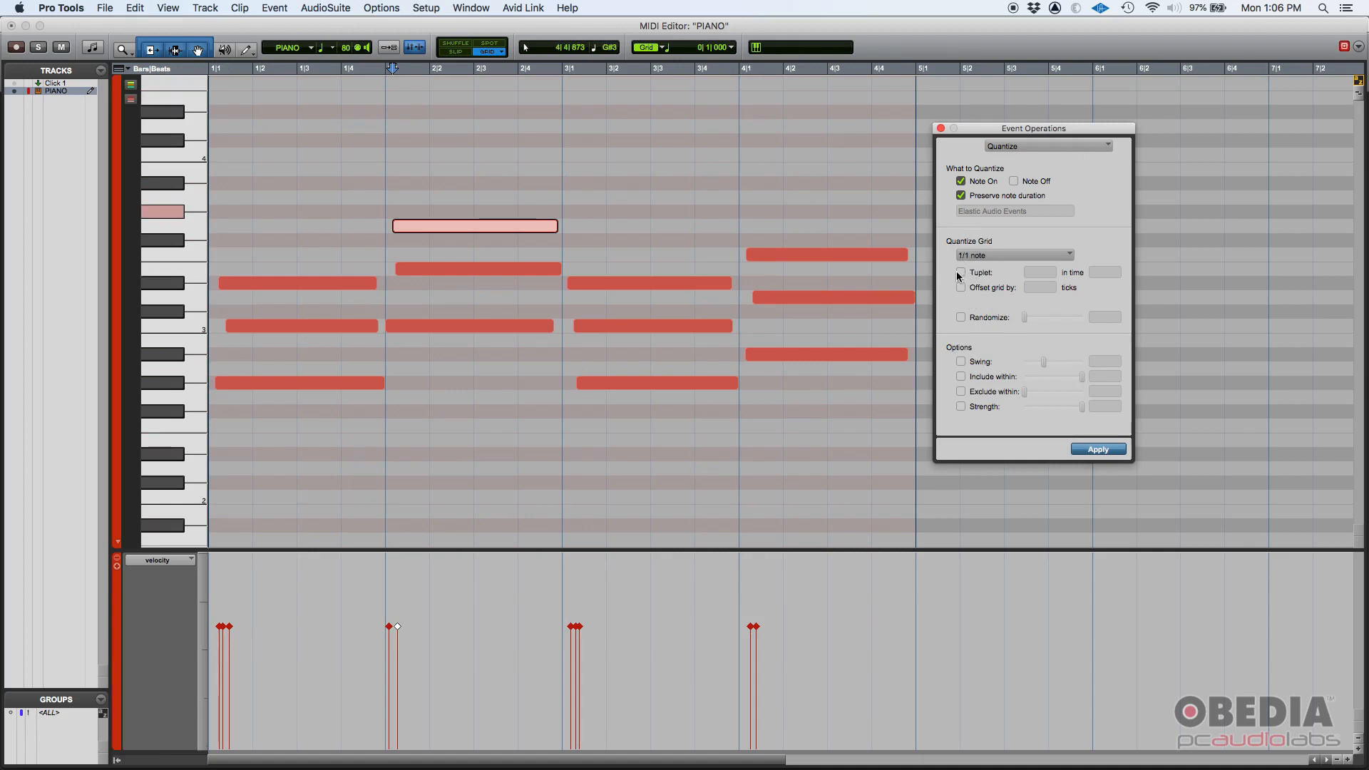
Step: Try Tuplet and Offset grid by, switch them back off, and leave Randomize enabled at 0%
left_click(960, 273)
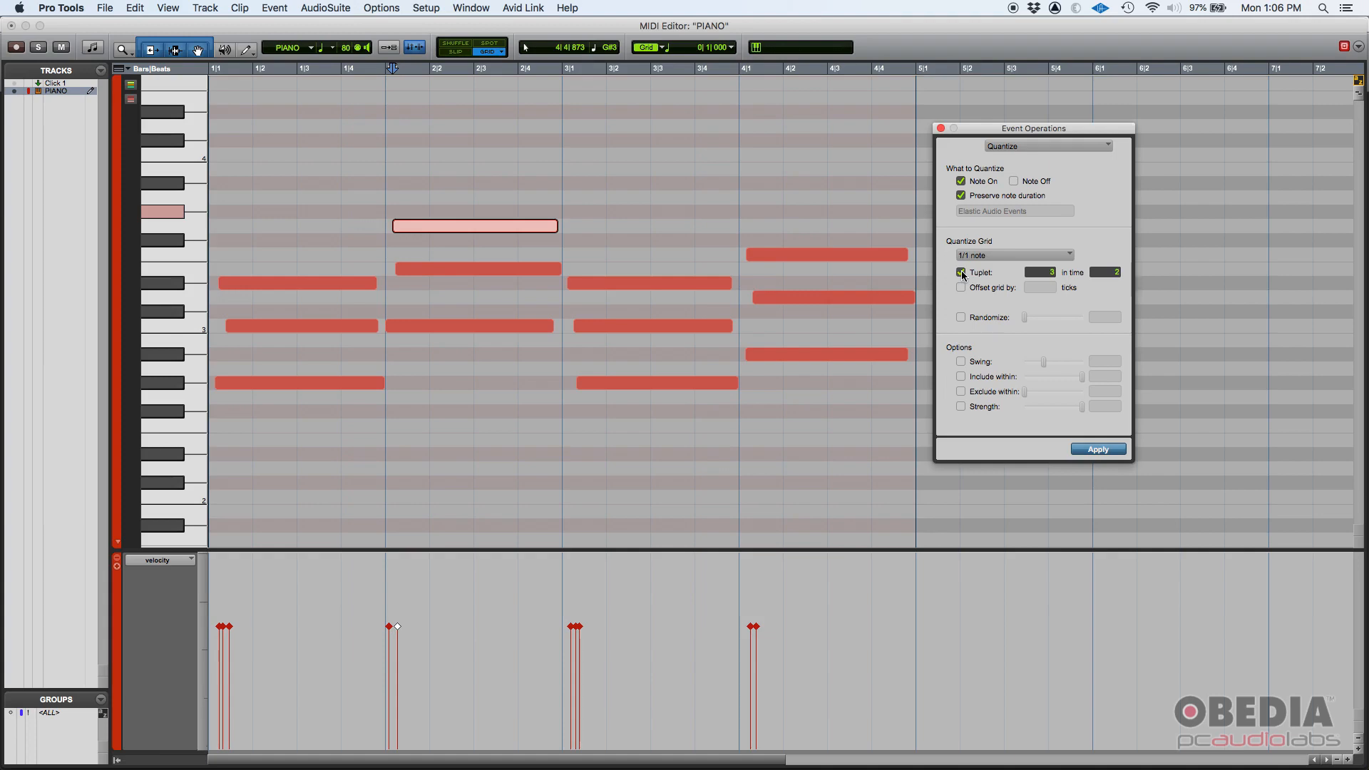
left_click(961, 287)
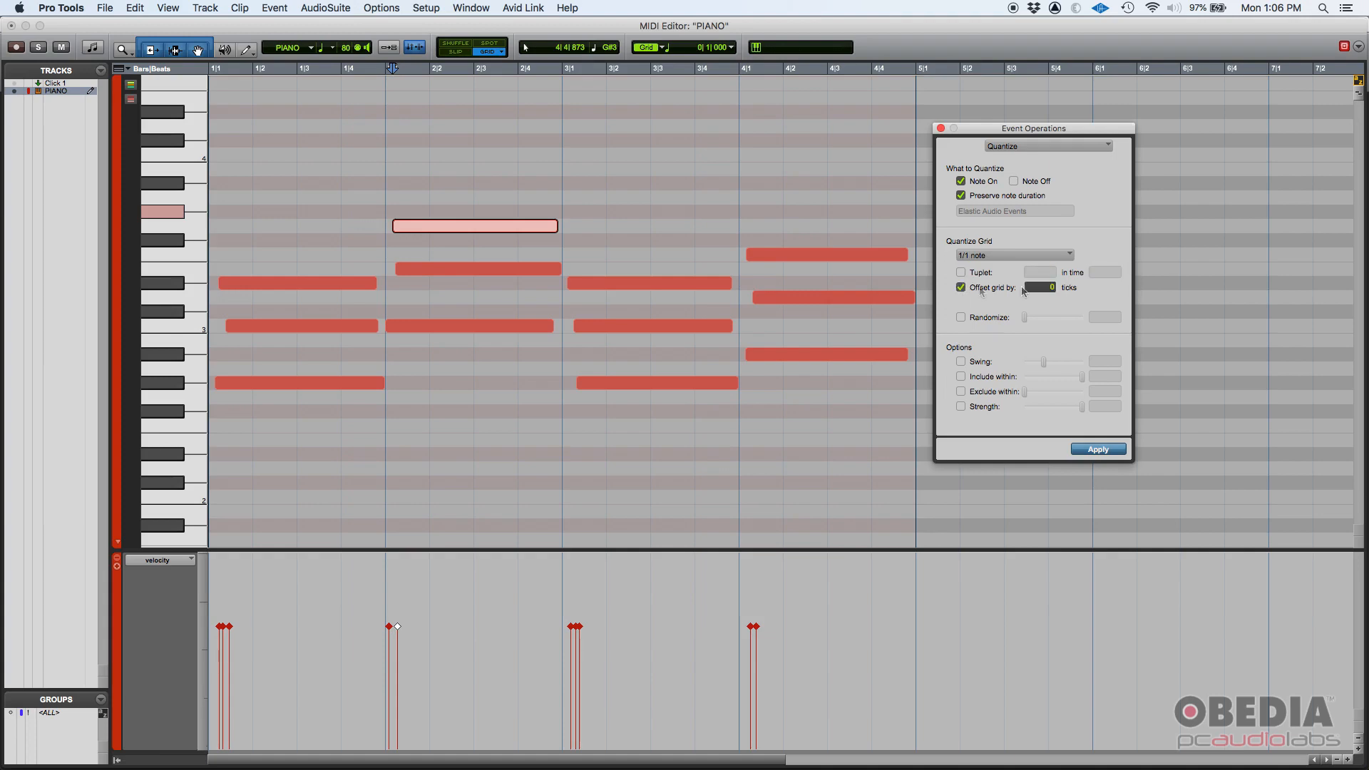
mouse_move(974, 296)
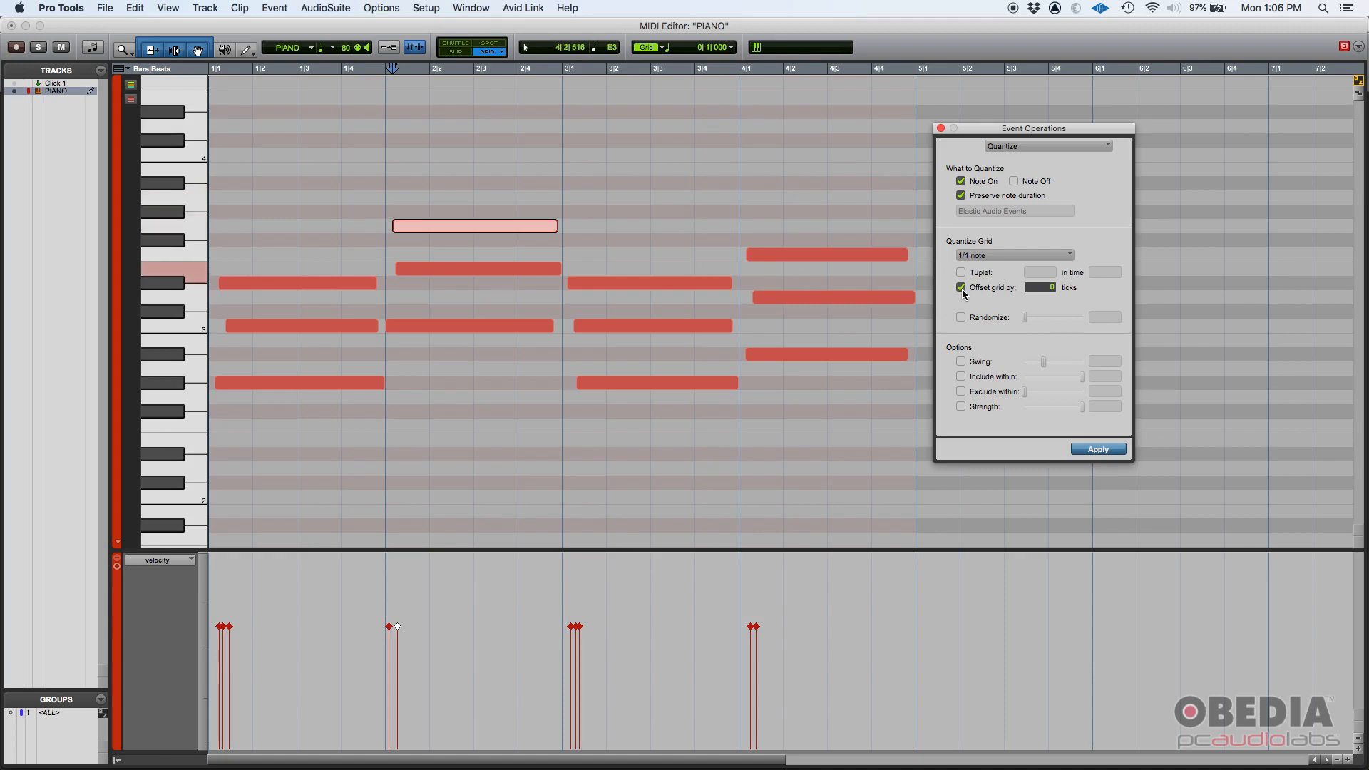
left_click(961, 287)
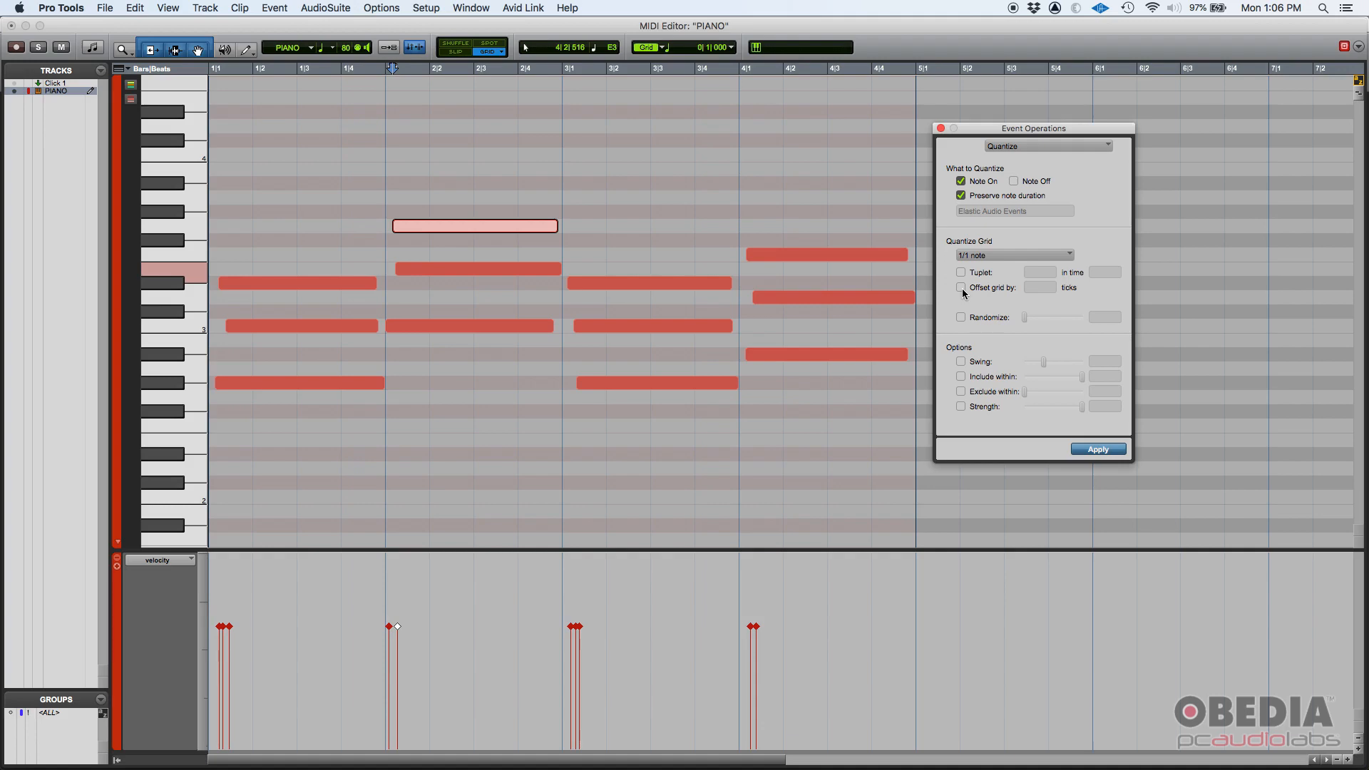
left_click(961, 317)
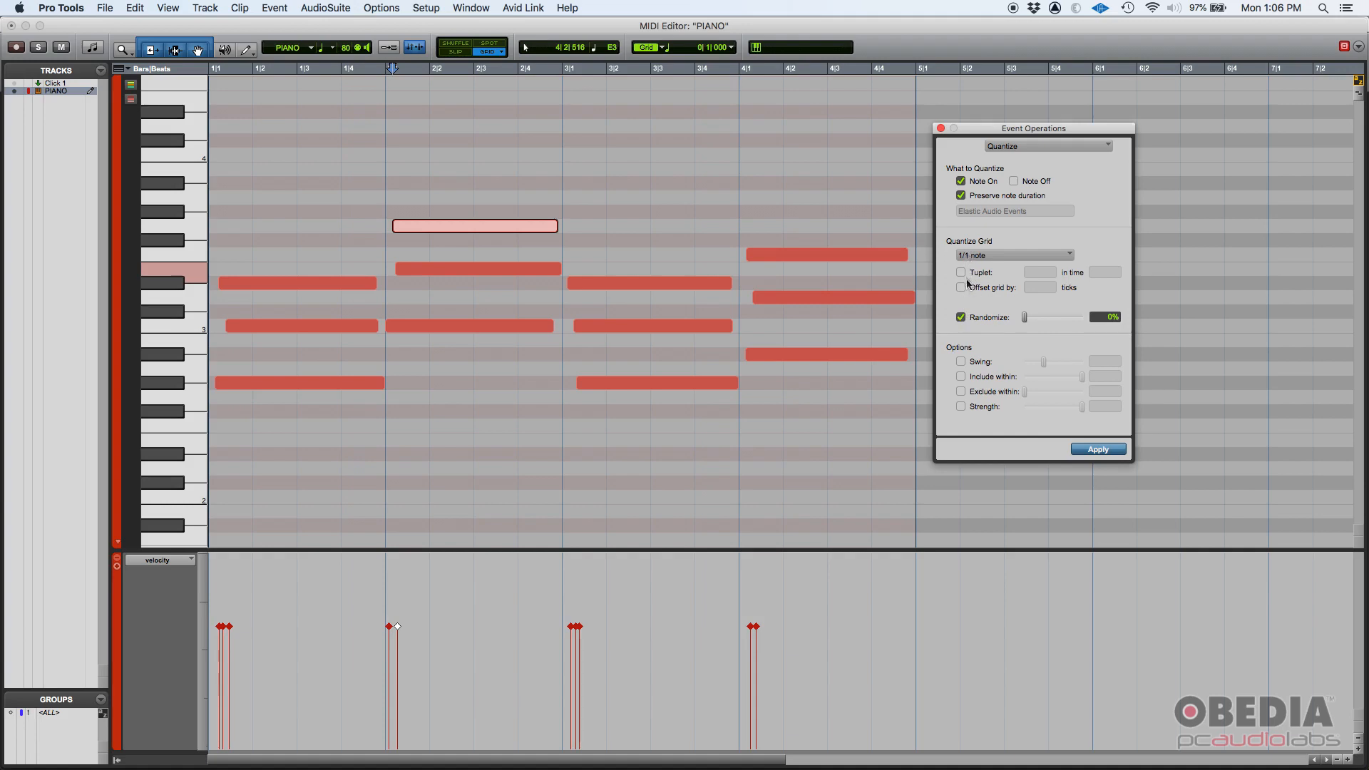
mouse_move(984, 337)
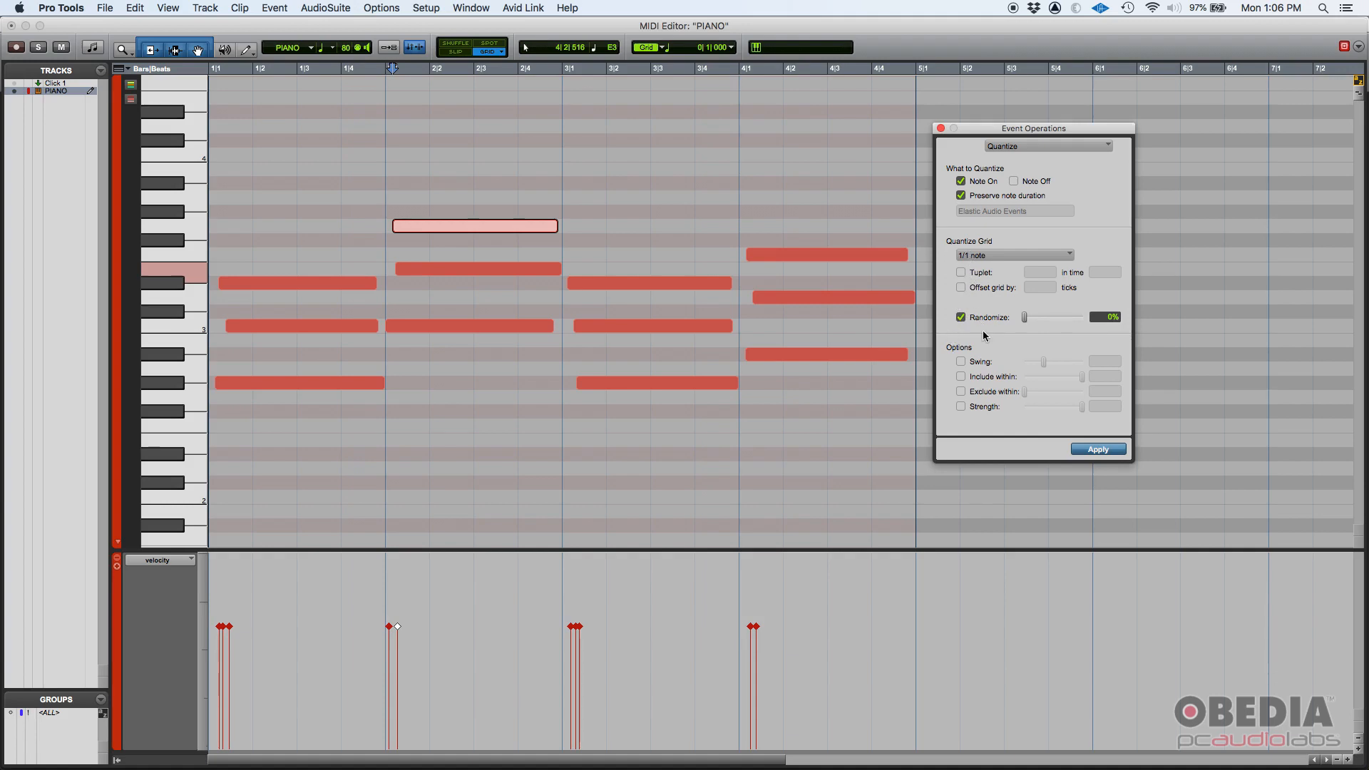
mouse_move(1026, 323)
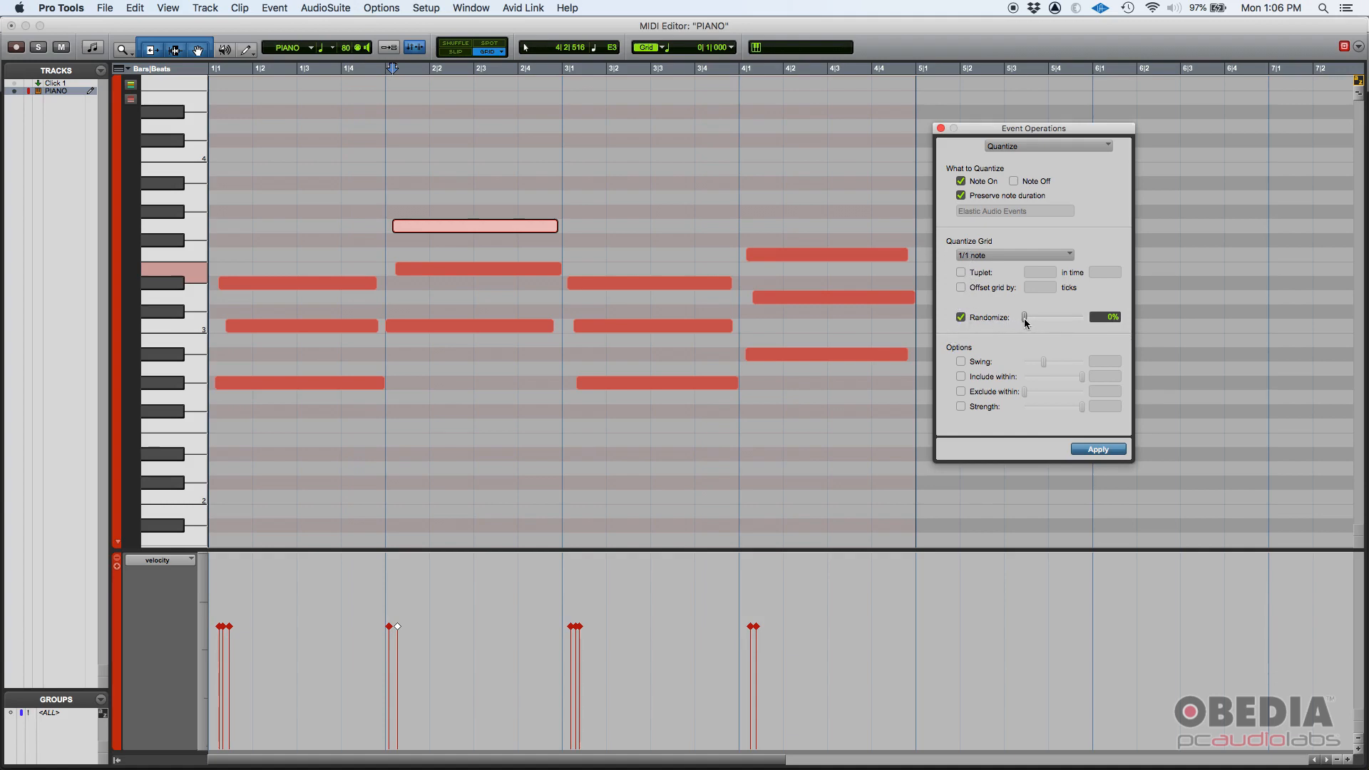
left_click(960, 316)
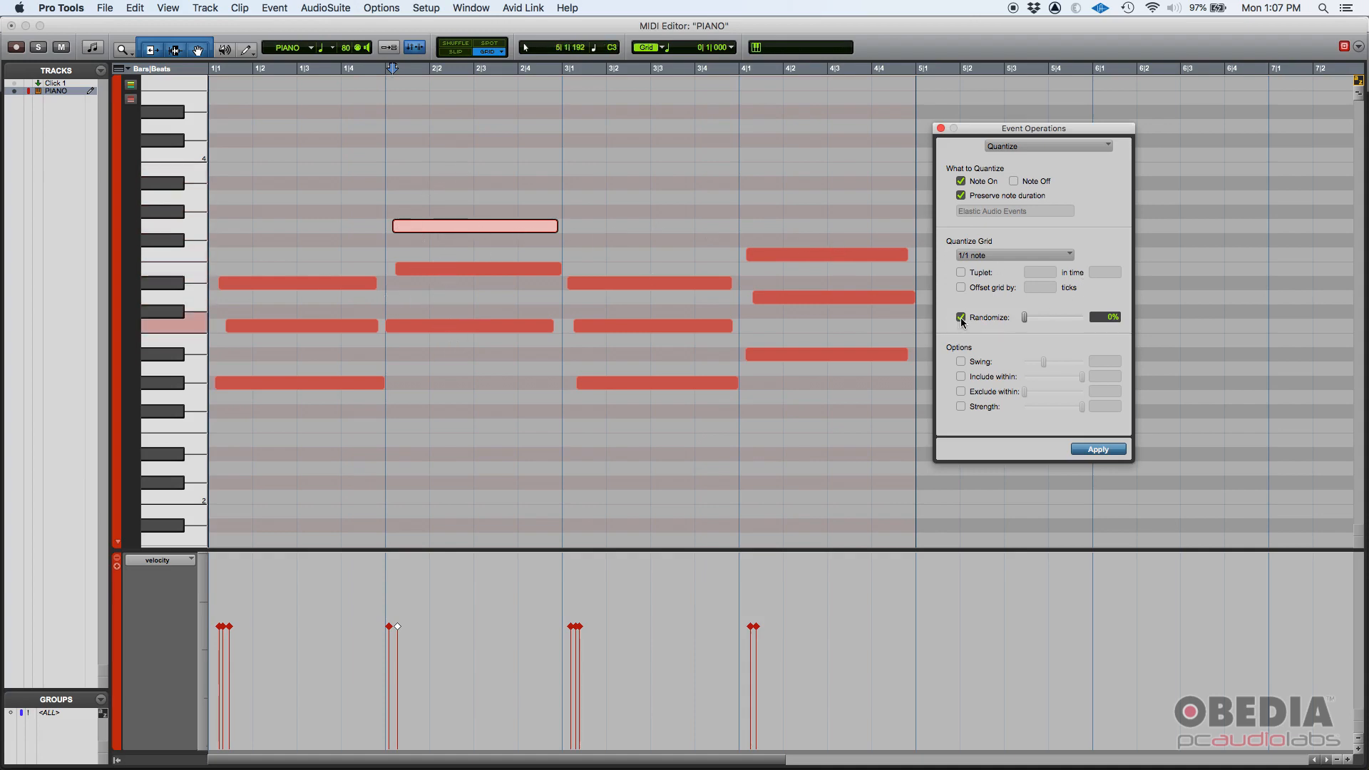
Step: Turn Randomize off and try the Swing, Include within and Exclude within options
left_click(961, 317)
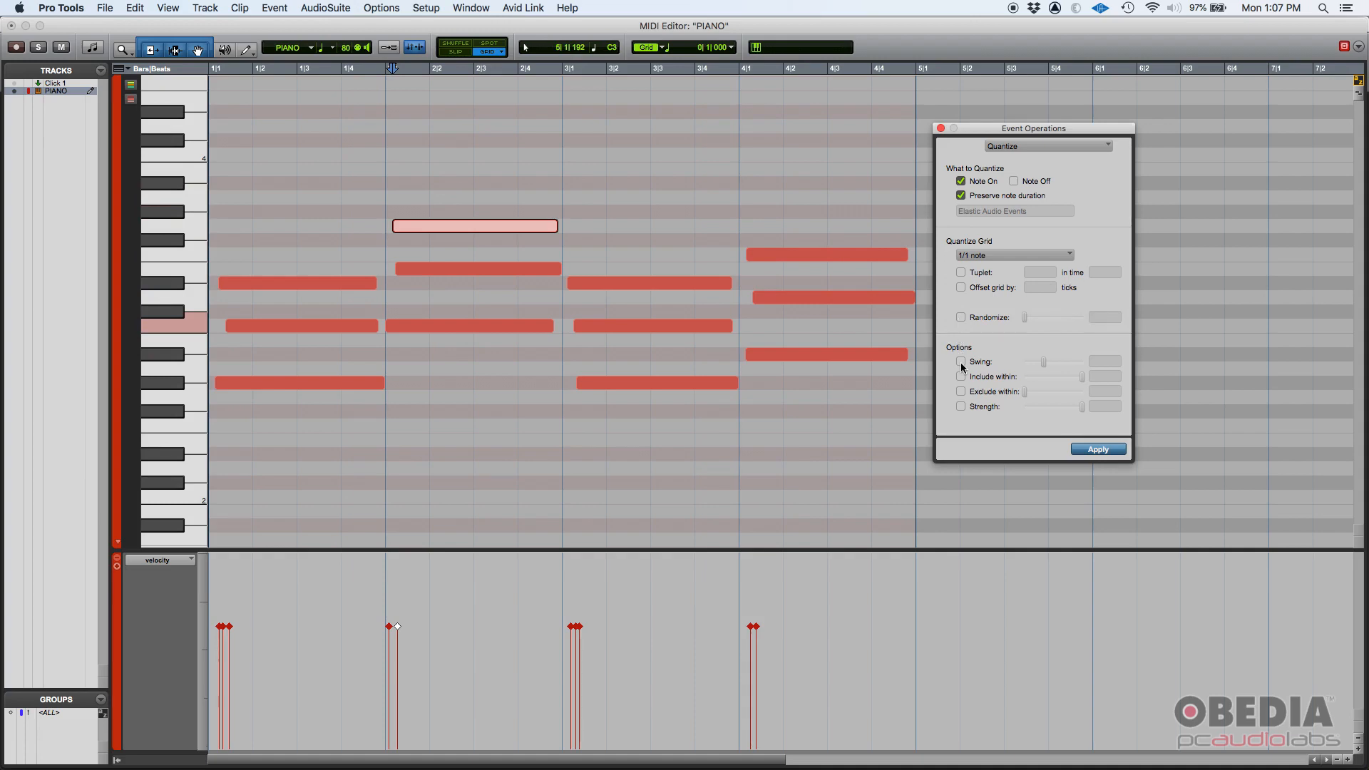
left_click(961, 361)
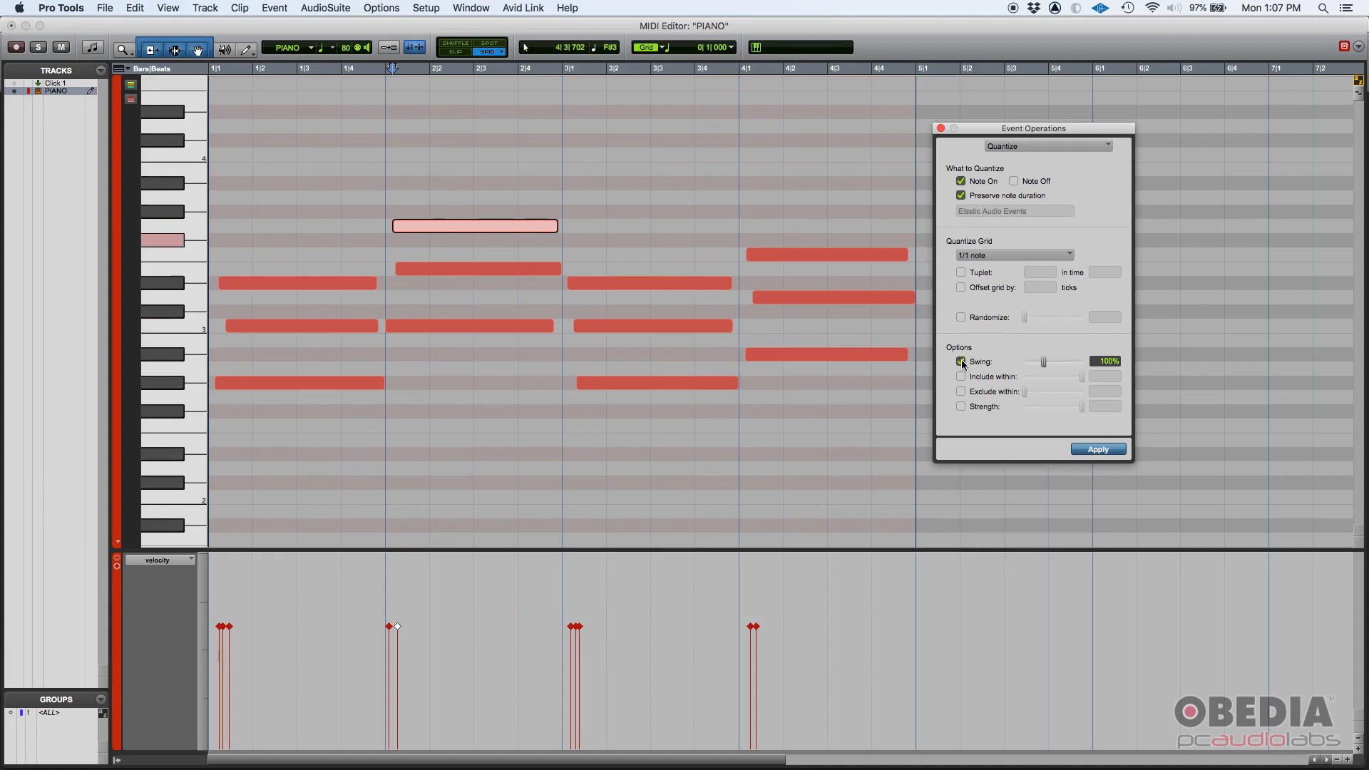
left_click(961, 391)
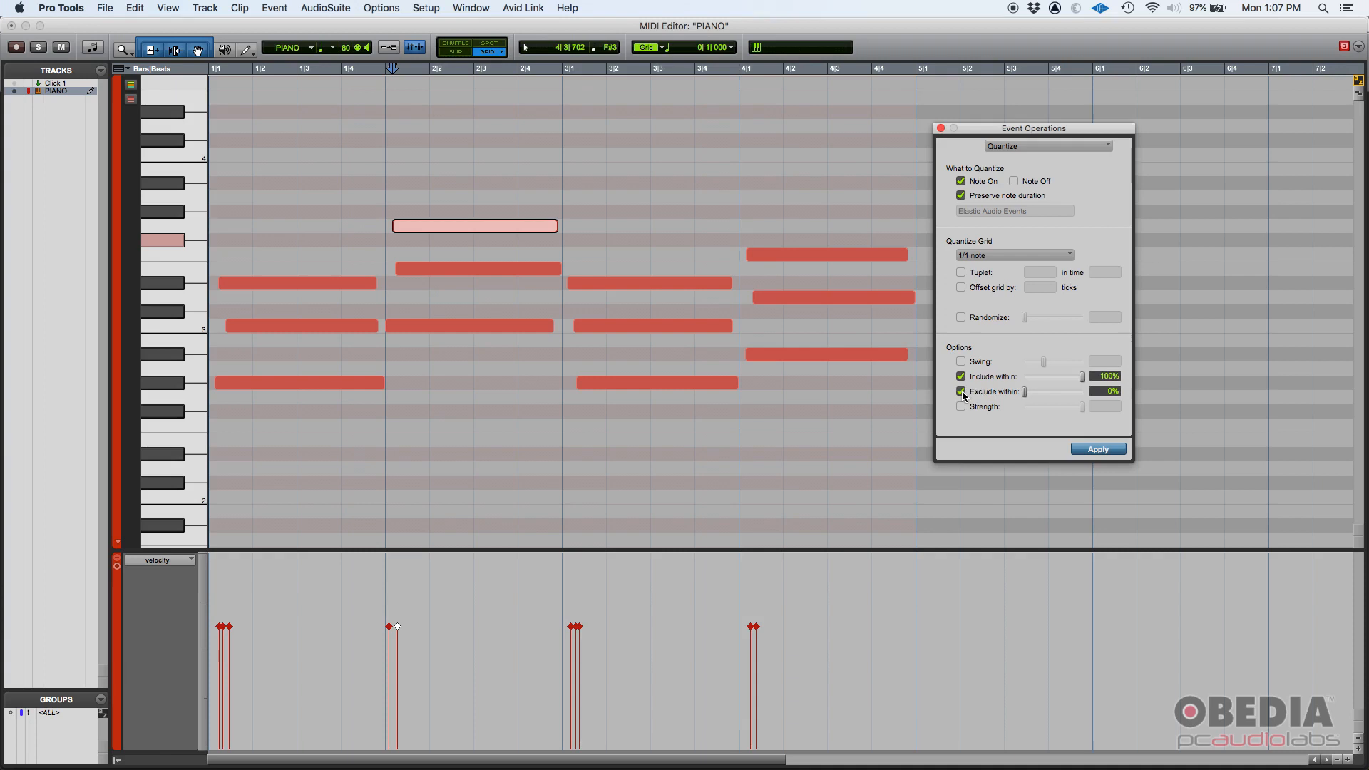
left_click(961, 377)
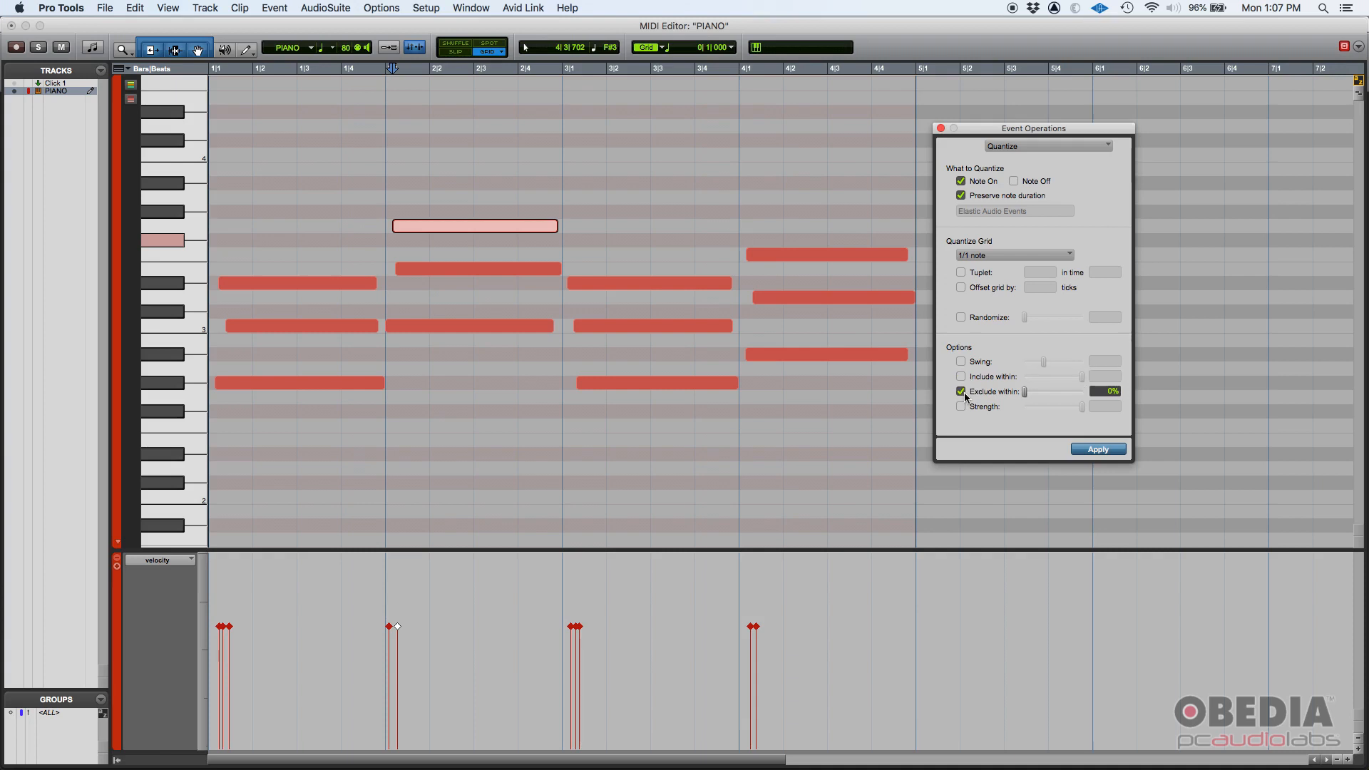
Step: Toggle Strength several times, ending with it enabled at 100%
left_click(961, 406)
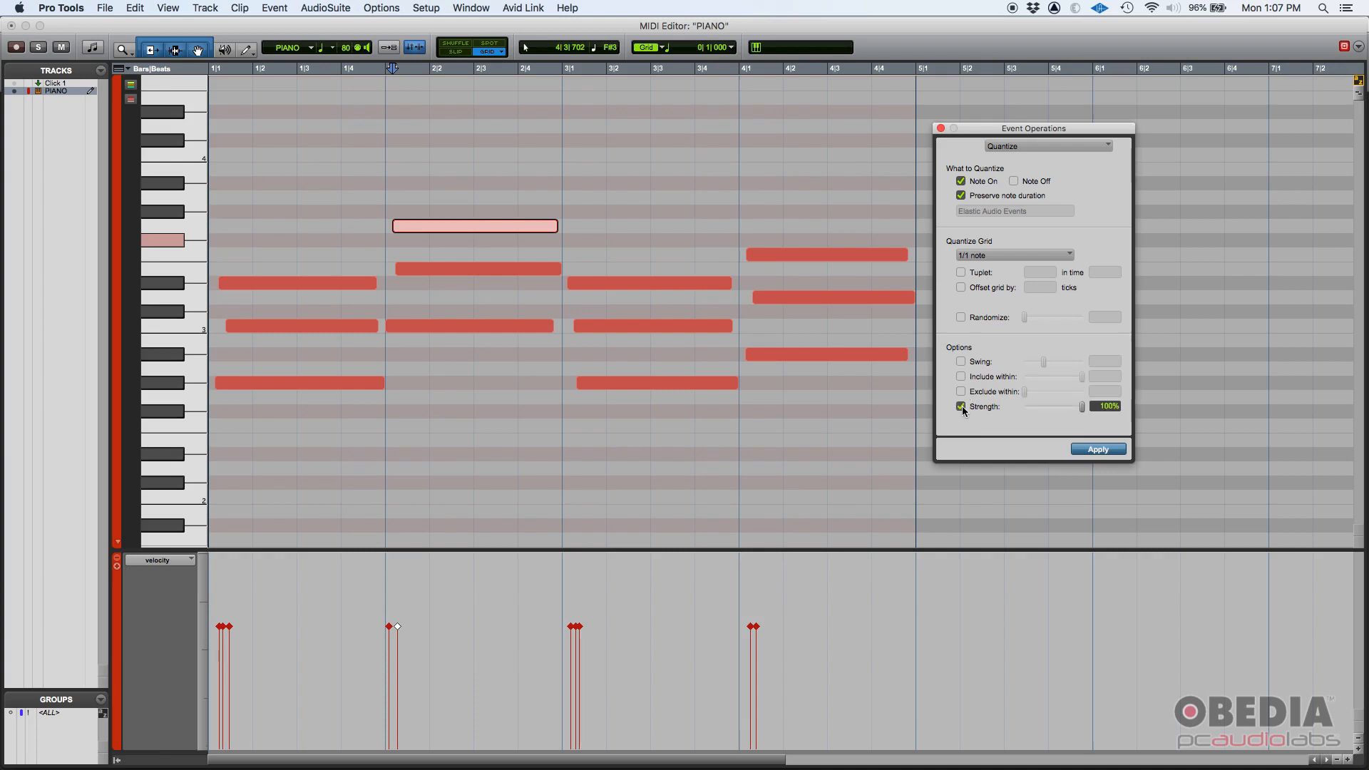
mouse_move(1057, 419)
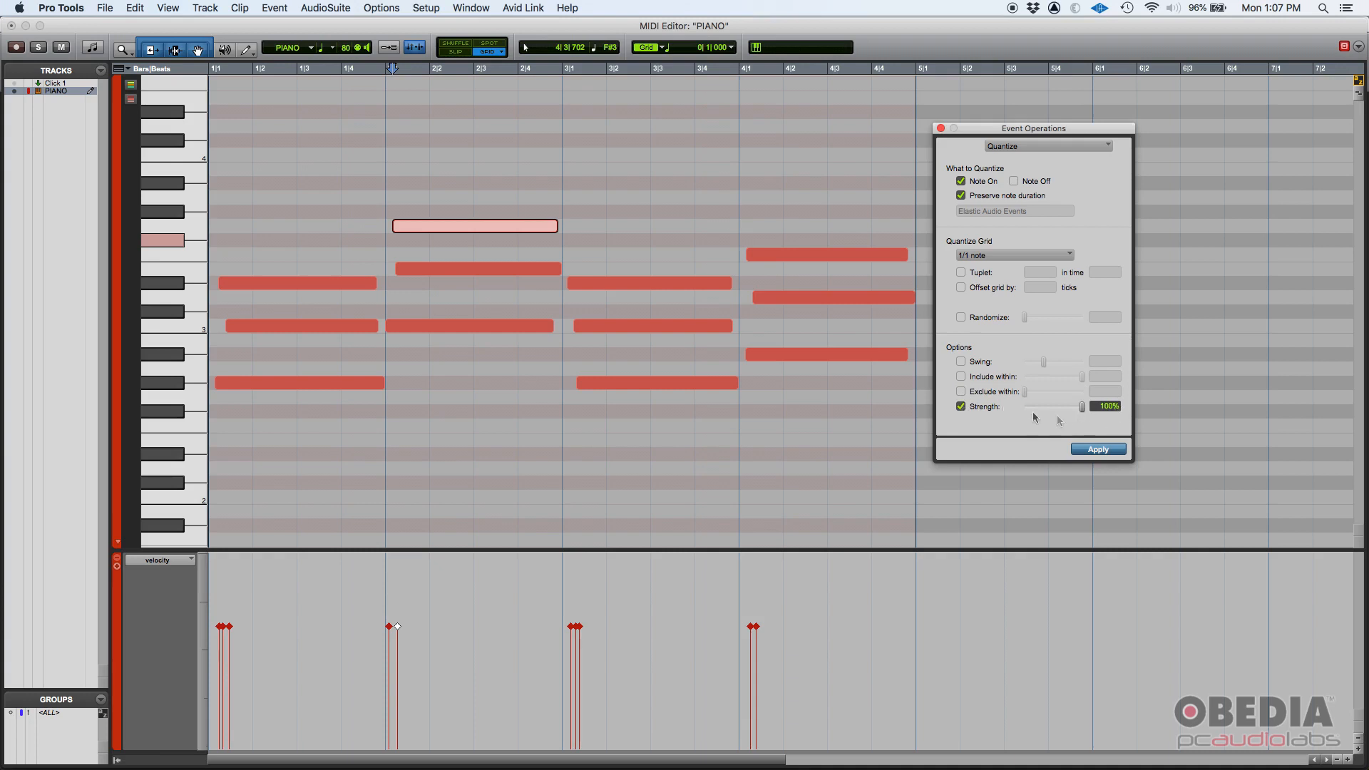
mouse_move(967, 354)
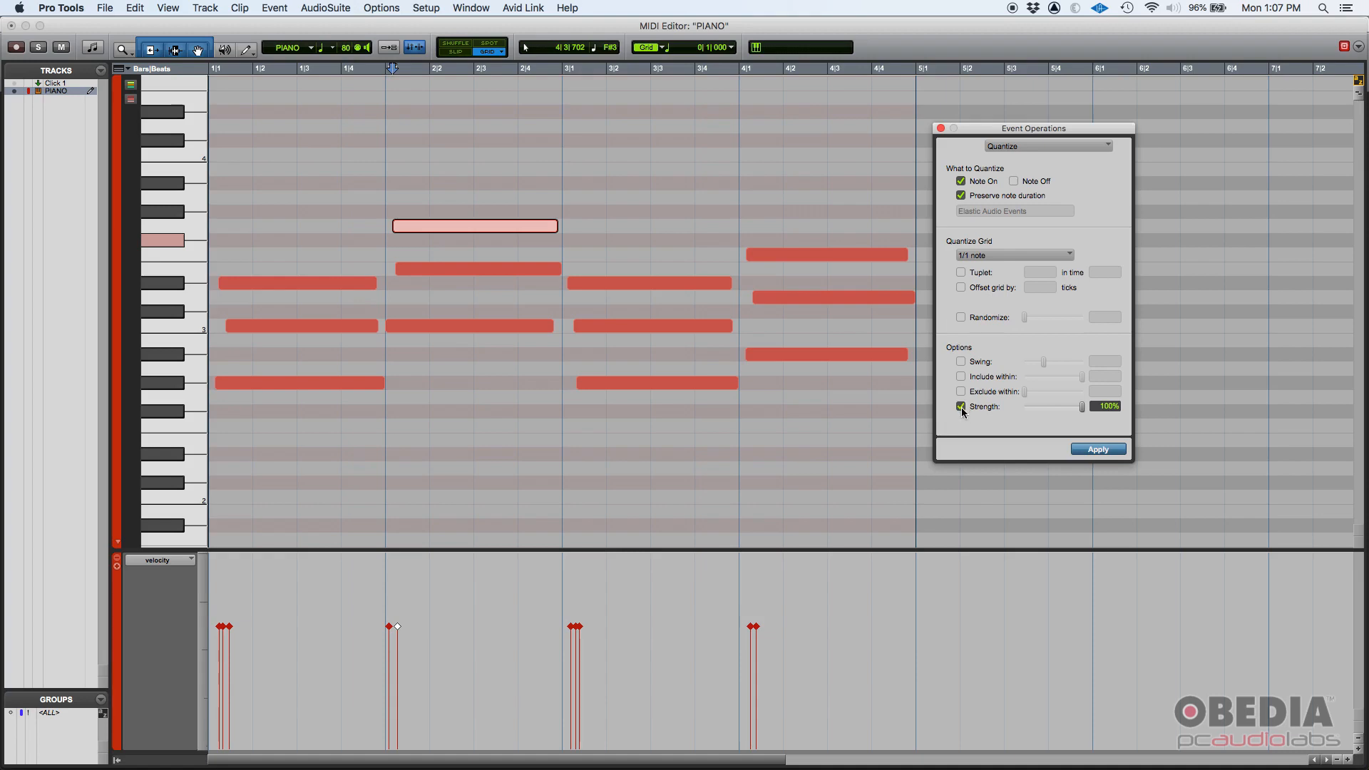
left_click(961, 406)
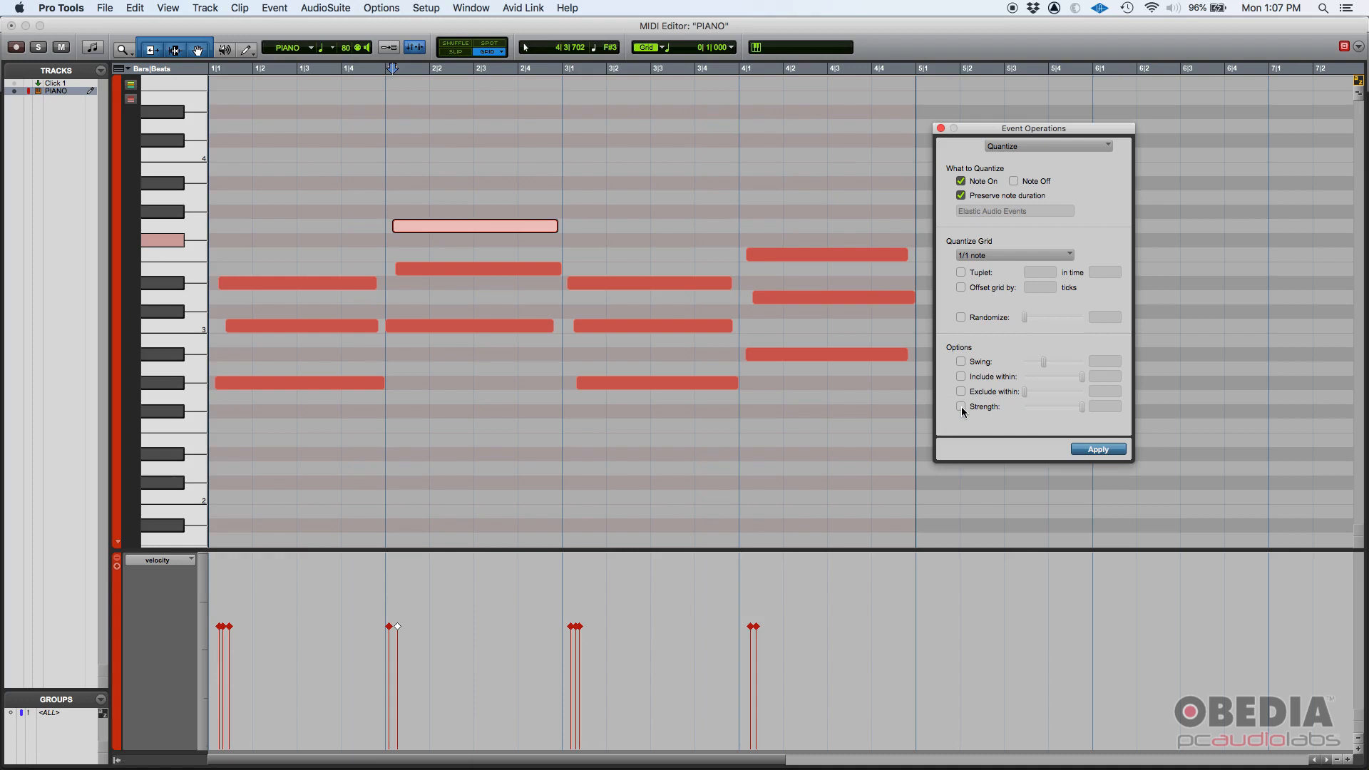
left_click(961, 406)
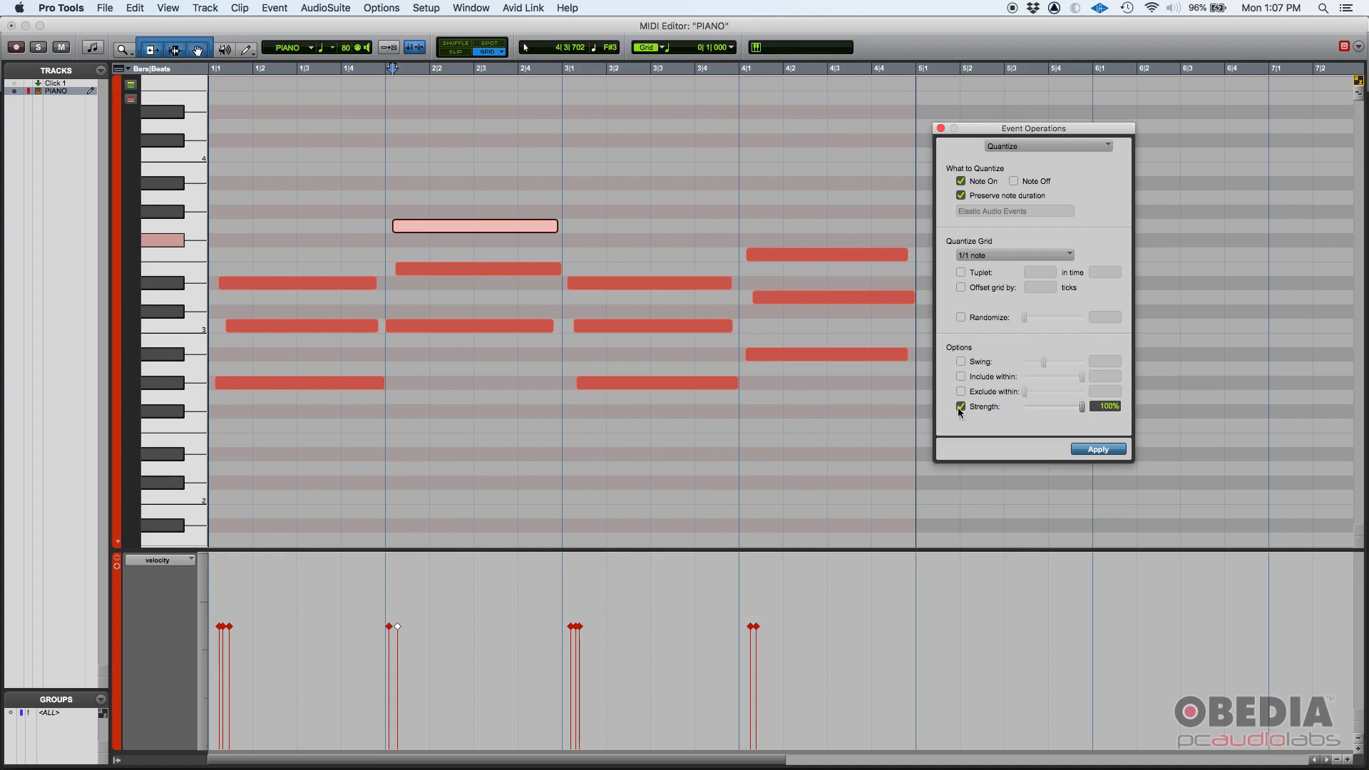
left_click(960, 406)
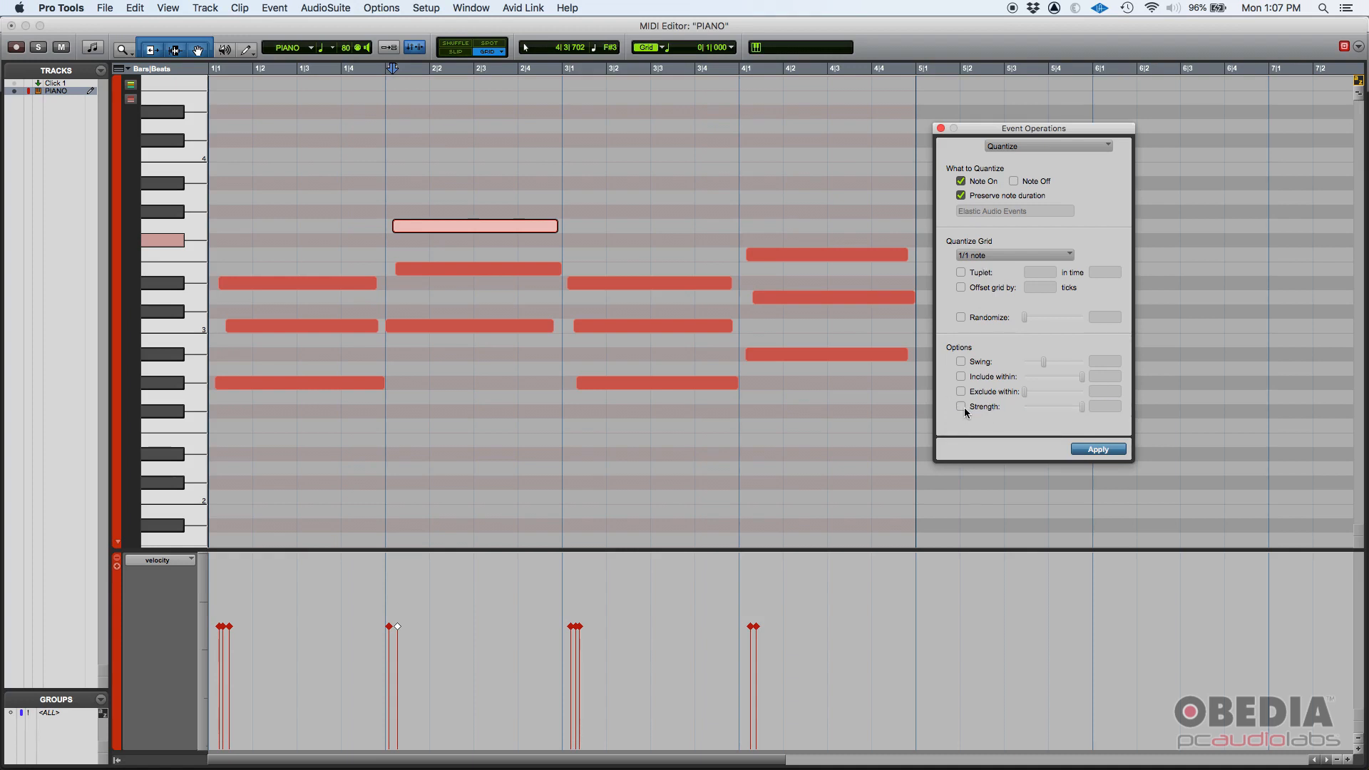
left_click(960, 407)
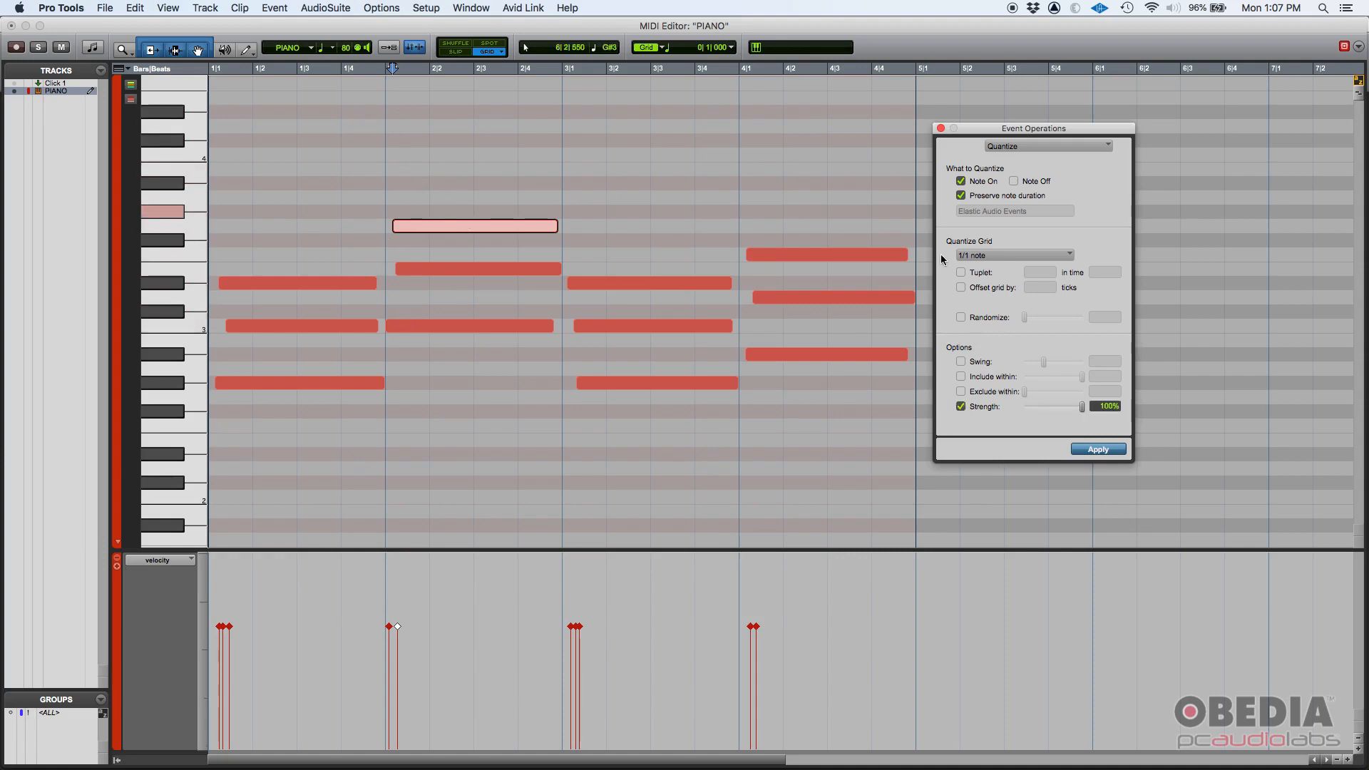
mouse_move(970, 266)
type("50")
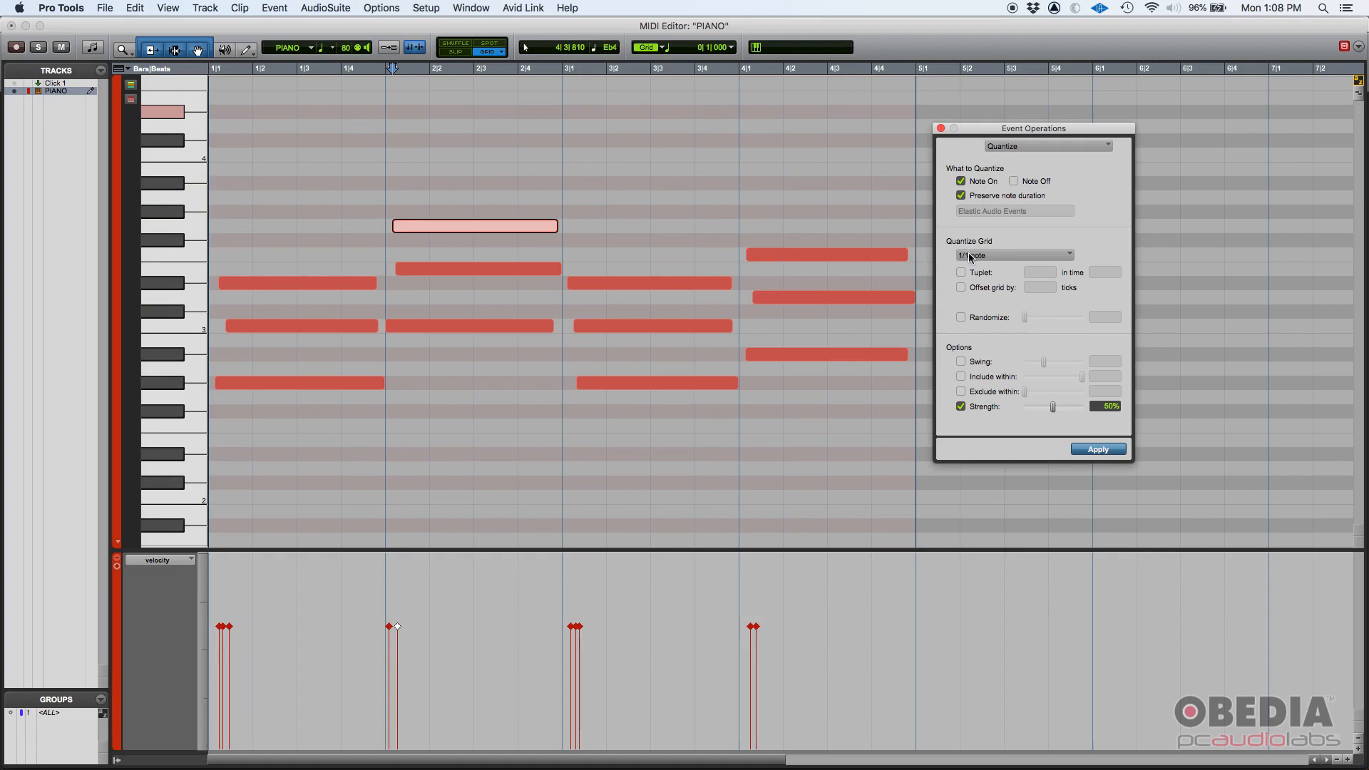
mouse_move(1047, 415)
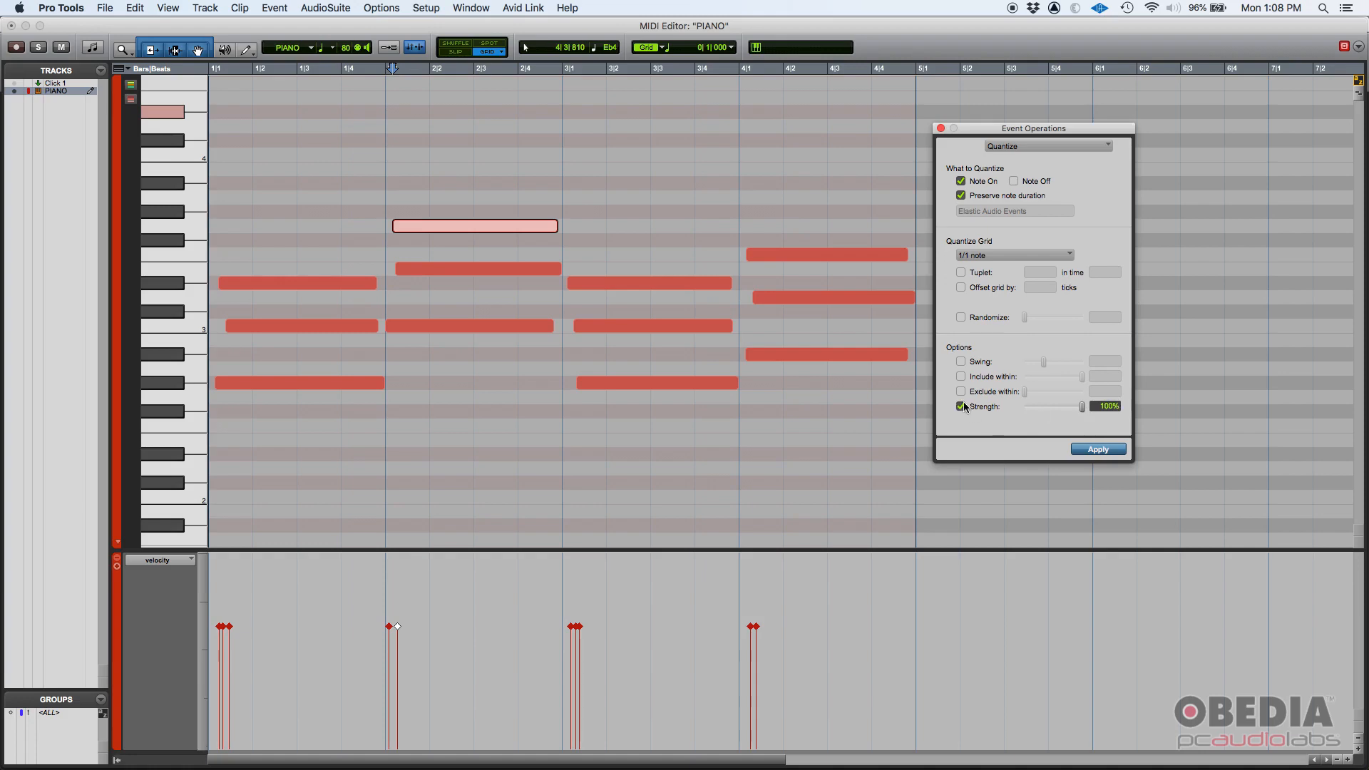
Step: Disable Strength so no extra quantize options remain active
left_click(961, 406)
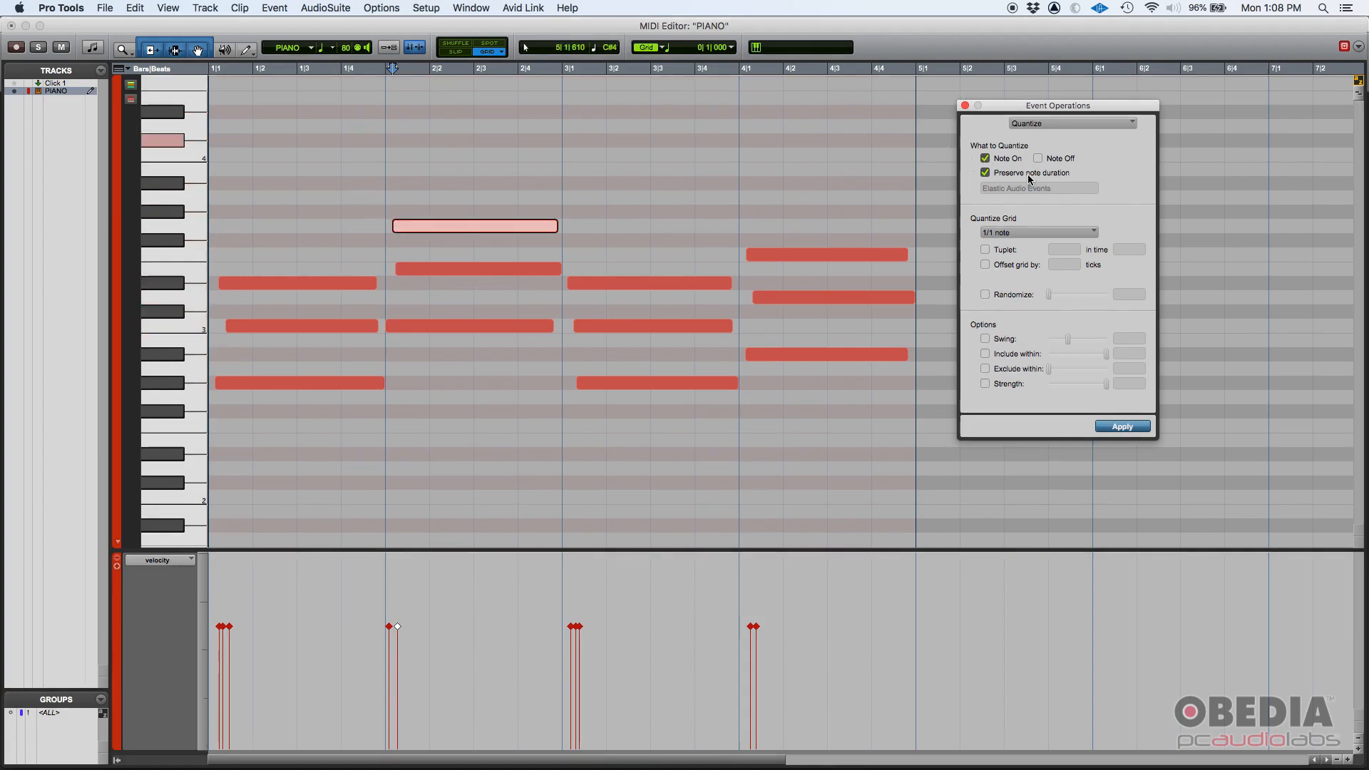
mouse_move(999, 240)
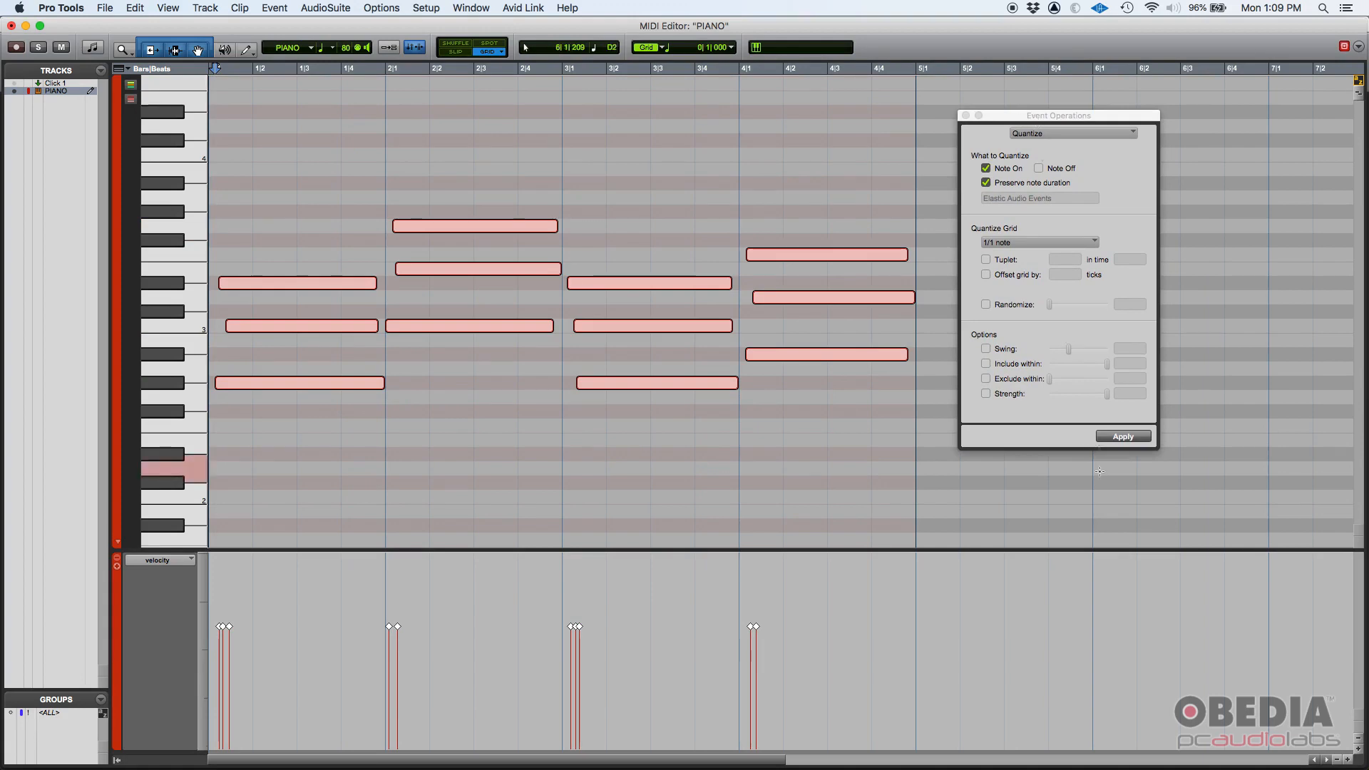
Step: Apply the quantize so all four chords snap their starts onto whole-note bar lines
left_click(1123, 437)
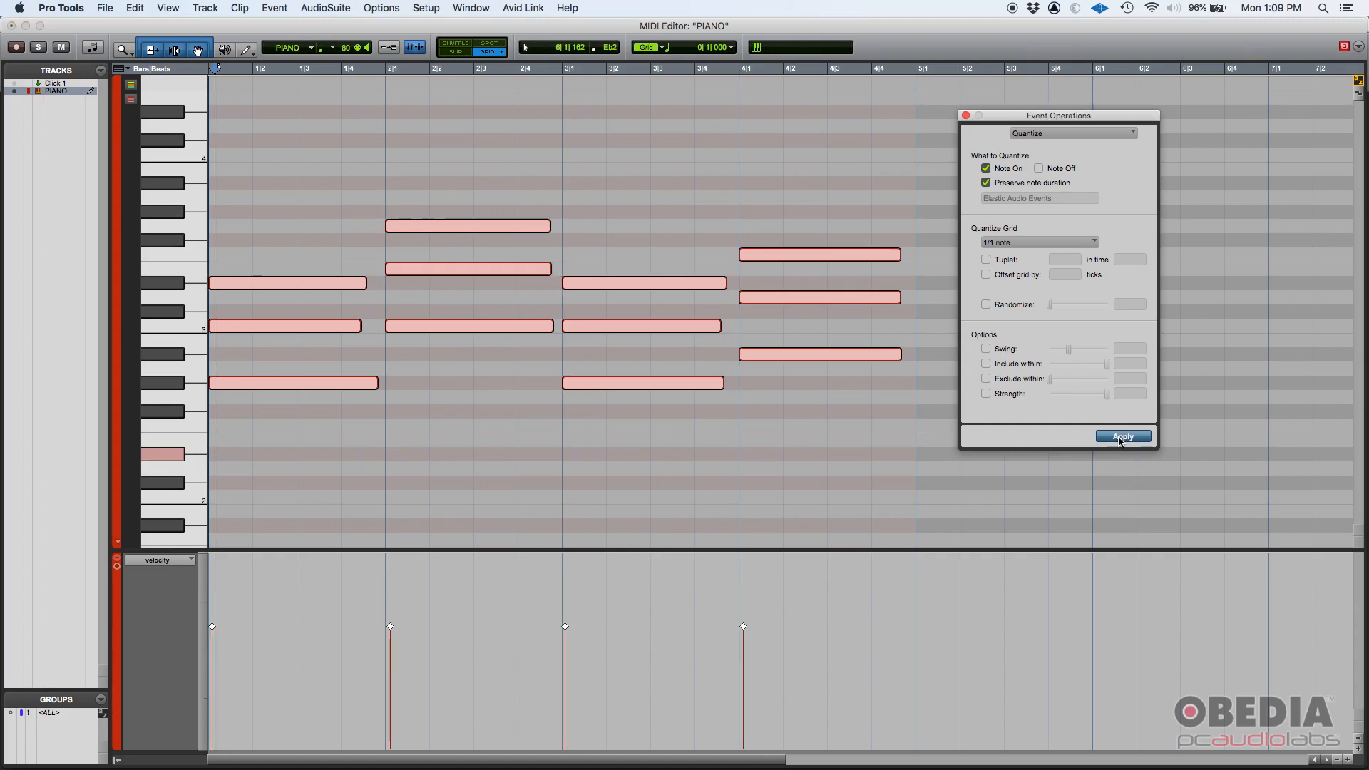